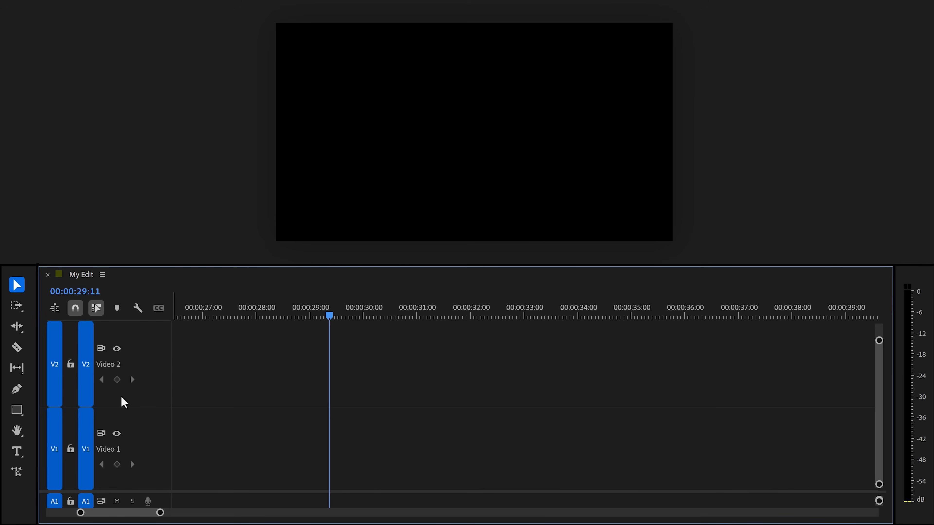
Choose the Ellipse Tool and Shift-drag a white outlined circle in the centre of the frame
left_click(17, 409)
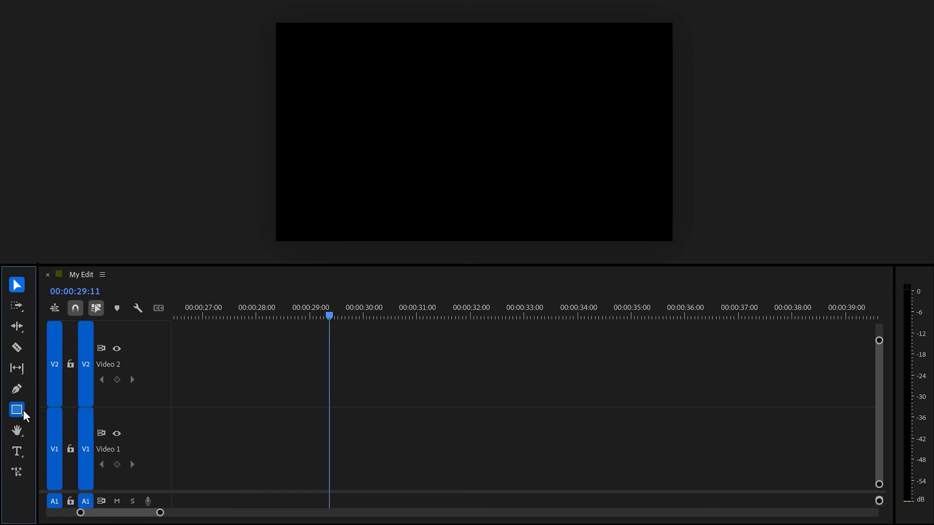
left_click(17, 409)
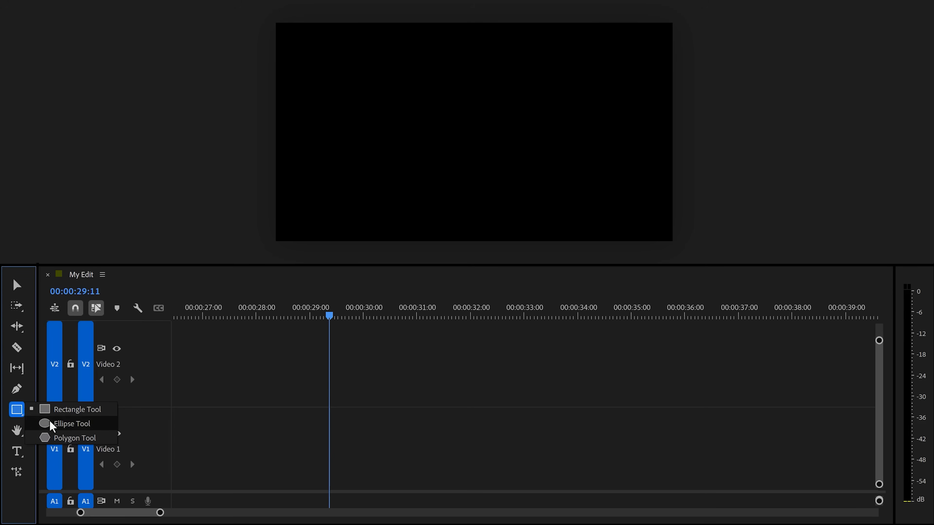
left_click(71, 423)
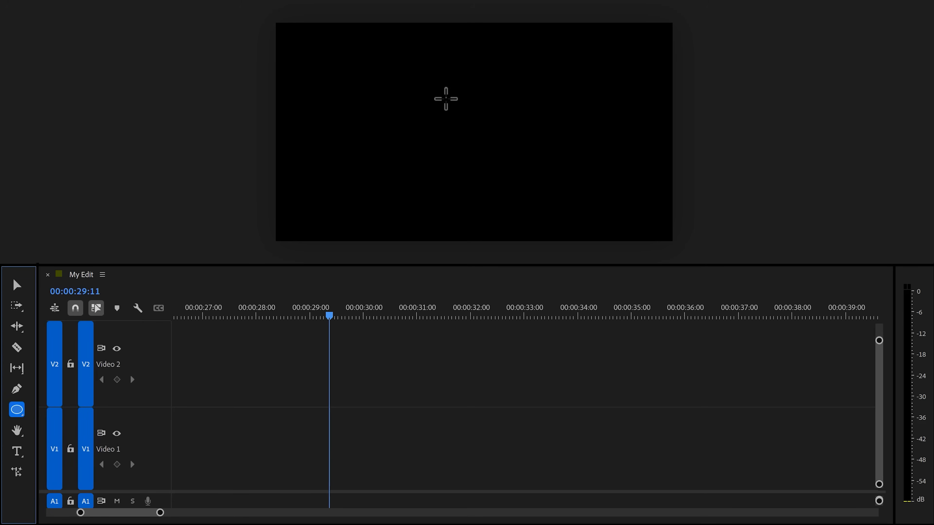
left_click_drag(443, 95, 518, 173)
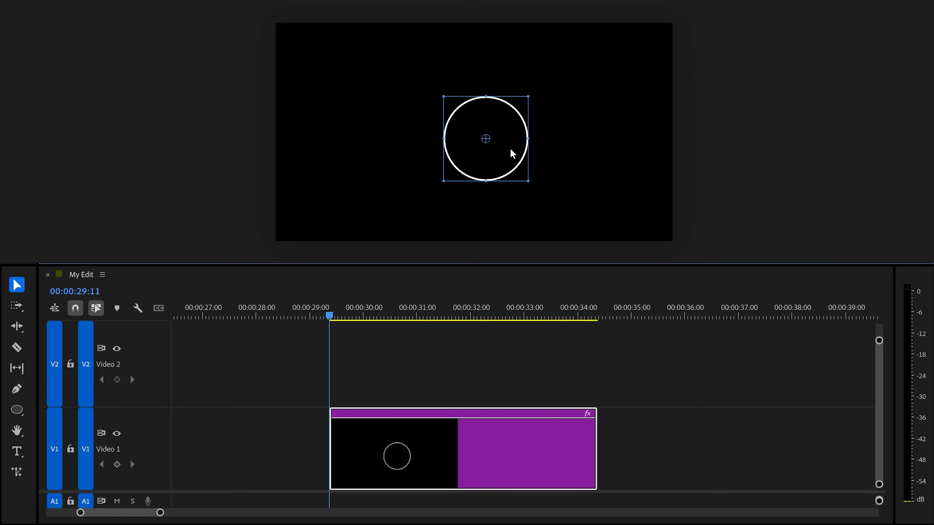
left_click_drag(486, 139, 476, 132)
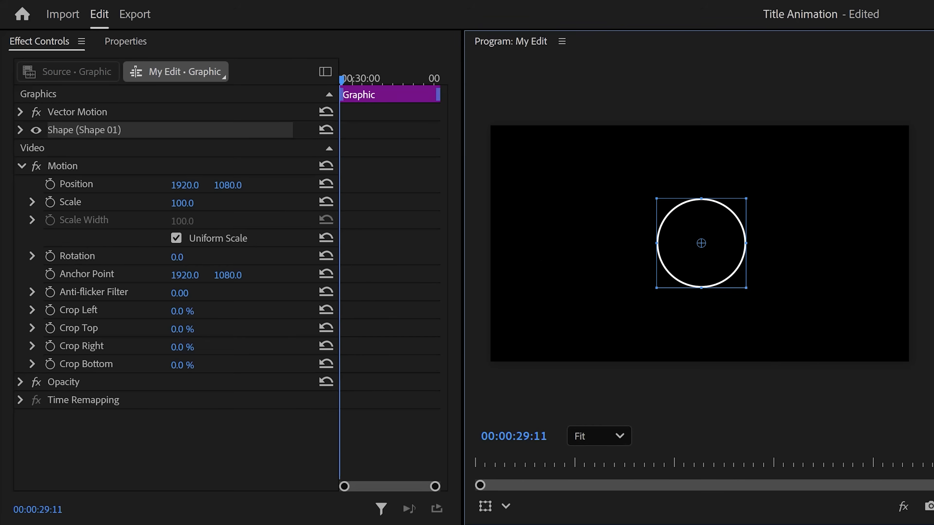
left_click(125, 41)
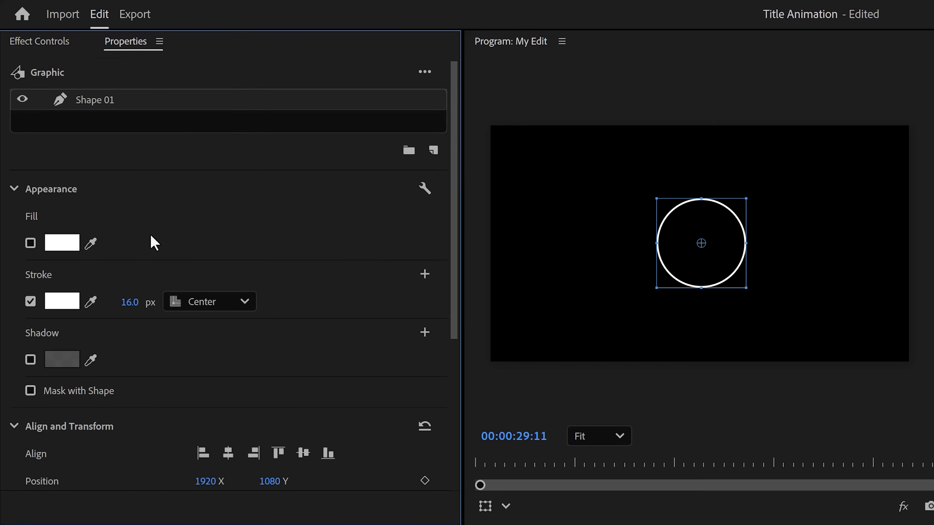
mouse_move(35, 283)
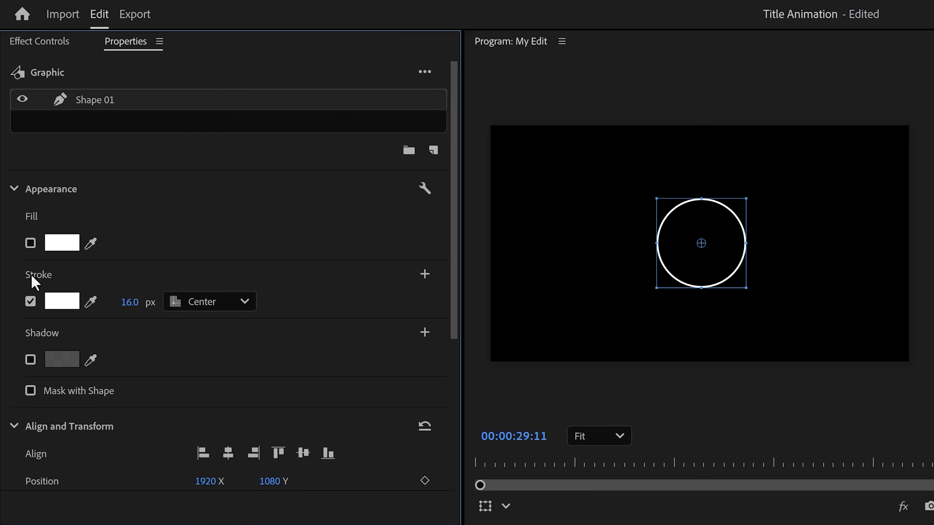
mouse_move(114, 294)
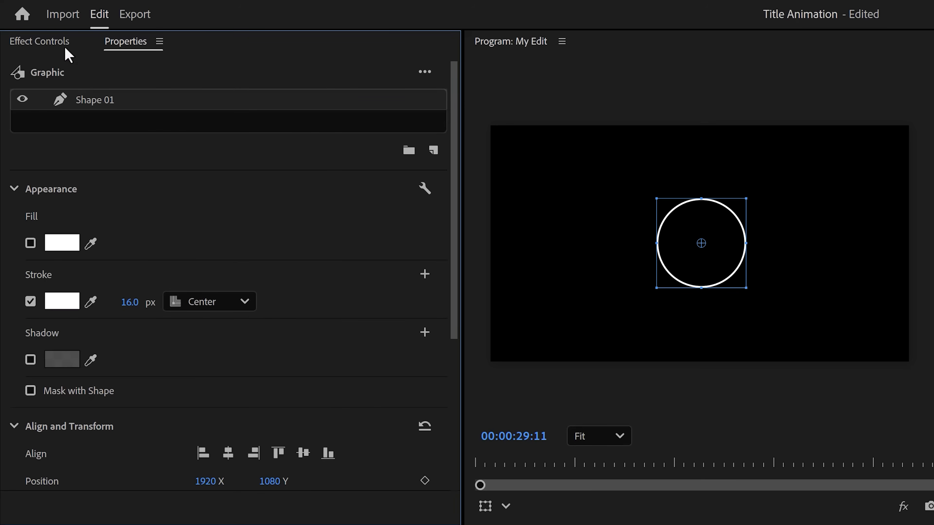
left_click(39, 41)
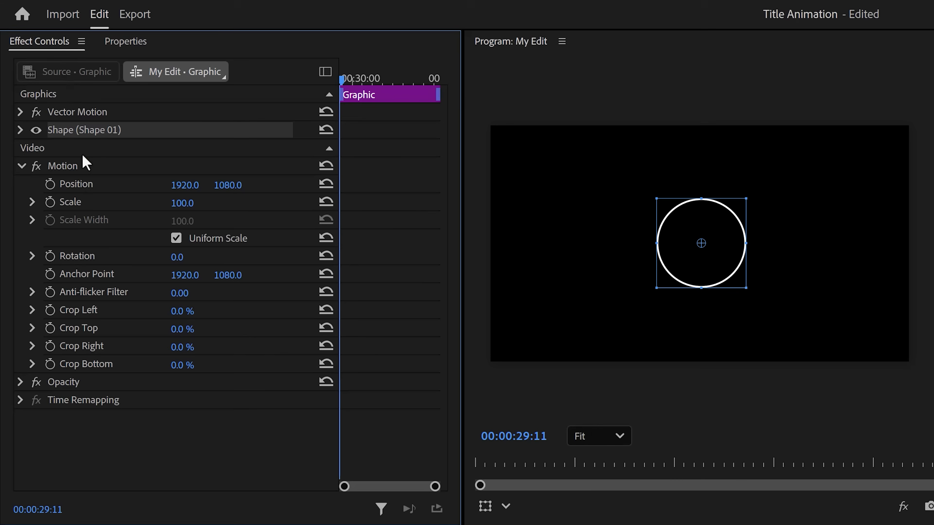
Expand the circle's Opacity and keyframe its pen Mask Path for the ring reveal
left_click(20, 381)
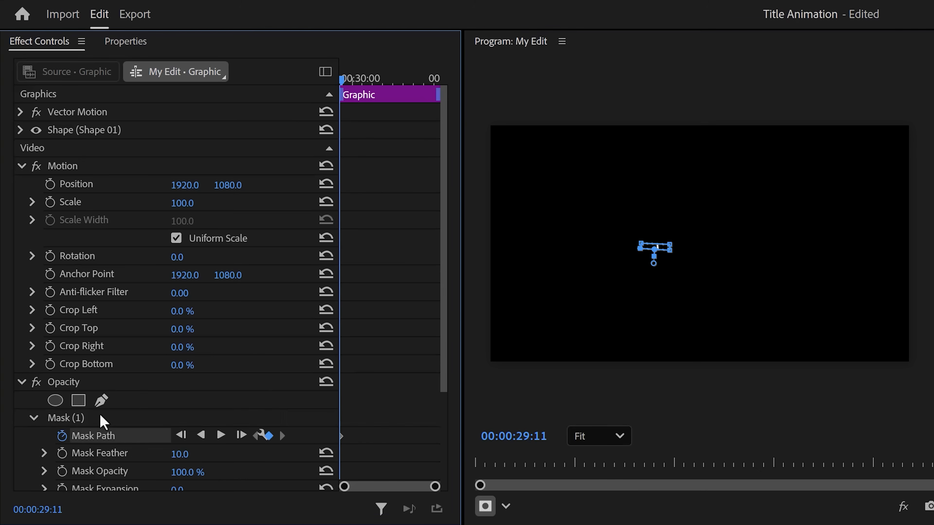
left_click(66, 417)
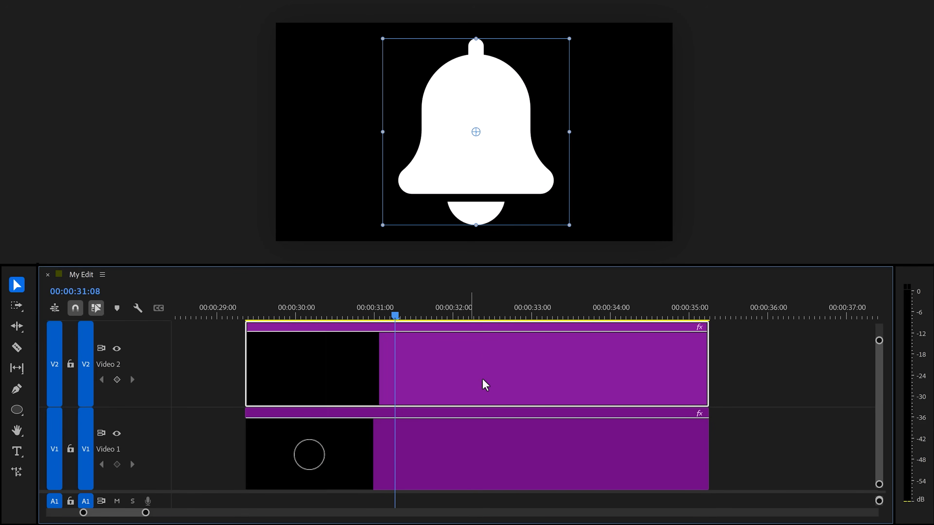
mouse_move(568, 133)
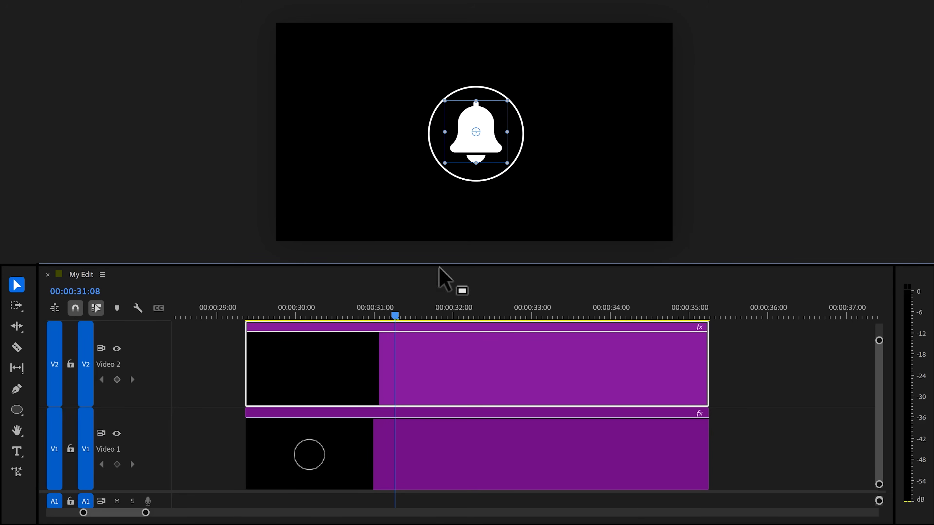
Scrub the playhead from the start to preview the circle reveal with the bell inside
left_click(301, 313)
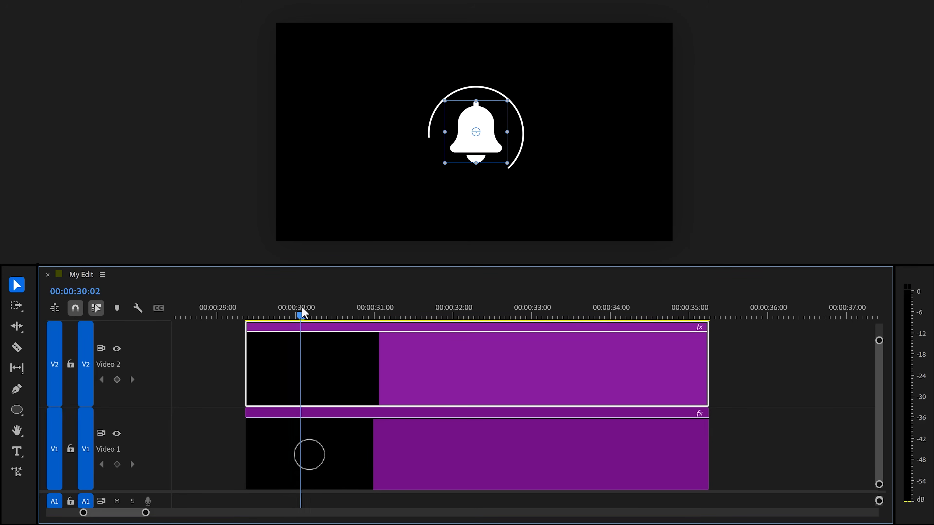
left_click_drag(301, 351, 313, 351)
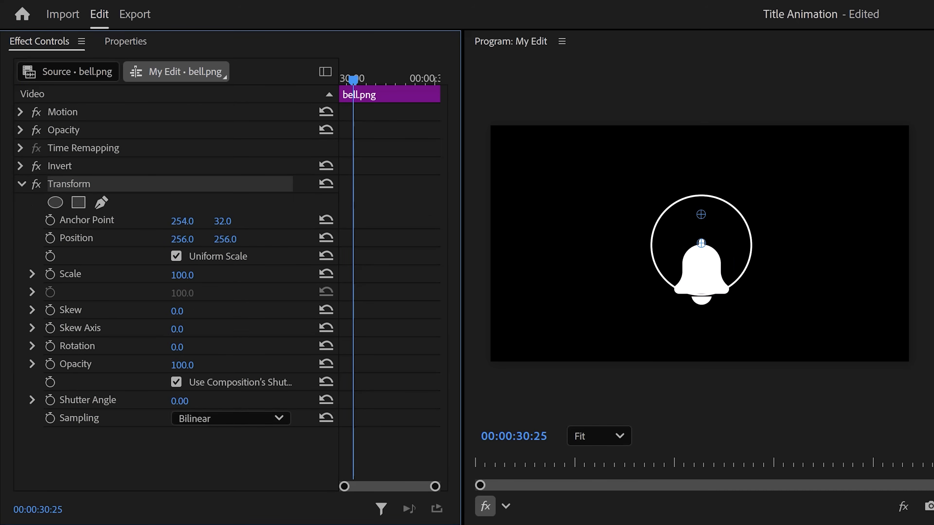
Move the bell's anchor to its top and ease the Scale 0-to-253 keyframes in the velocity graph
left_click_drag(701, 241, 702, 215)
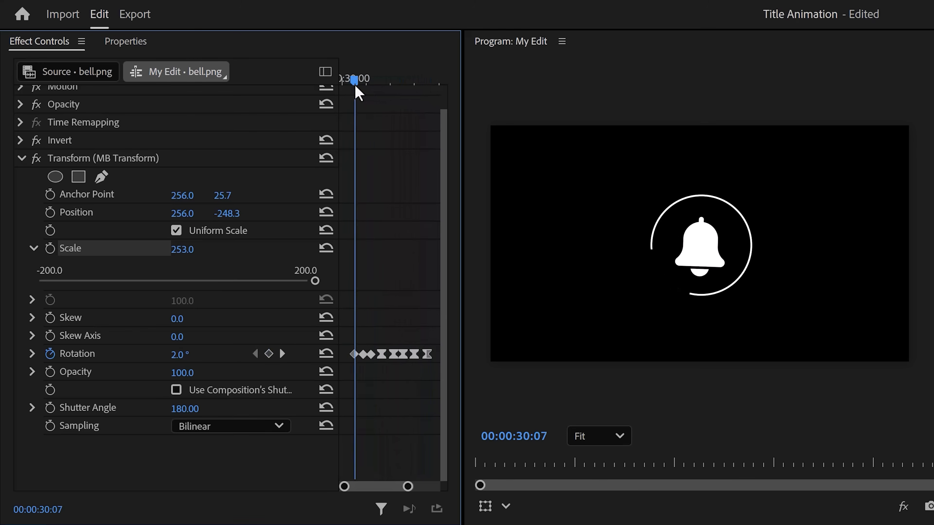
left_click_drag(356, 78, 386, 79)
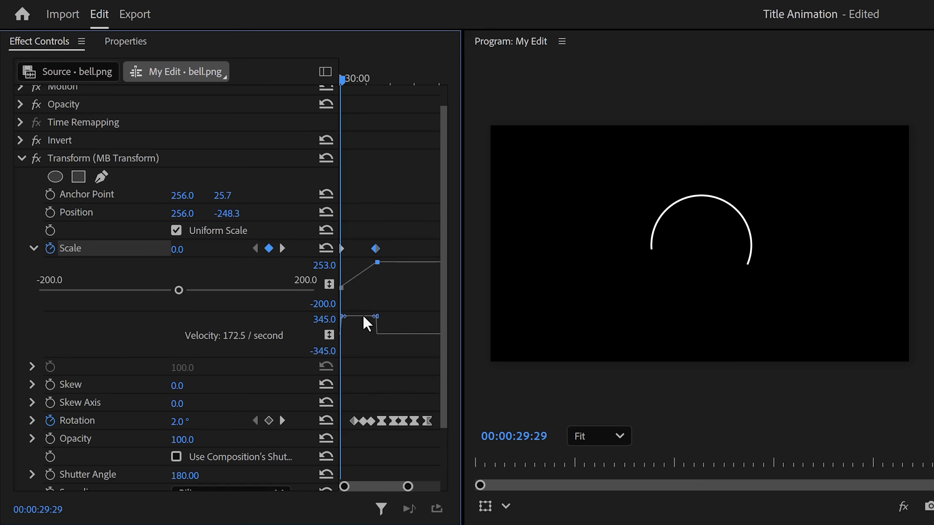
left_click_drag(341, 78, 368, 78)
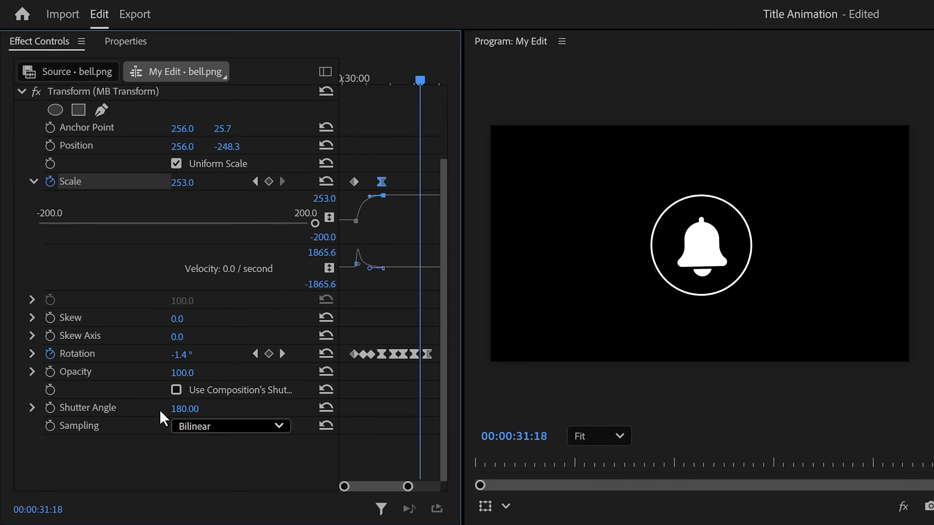
left_click_drag(420, 80, 381, 80)
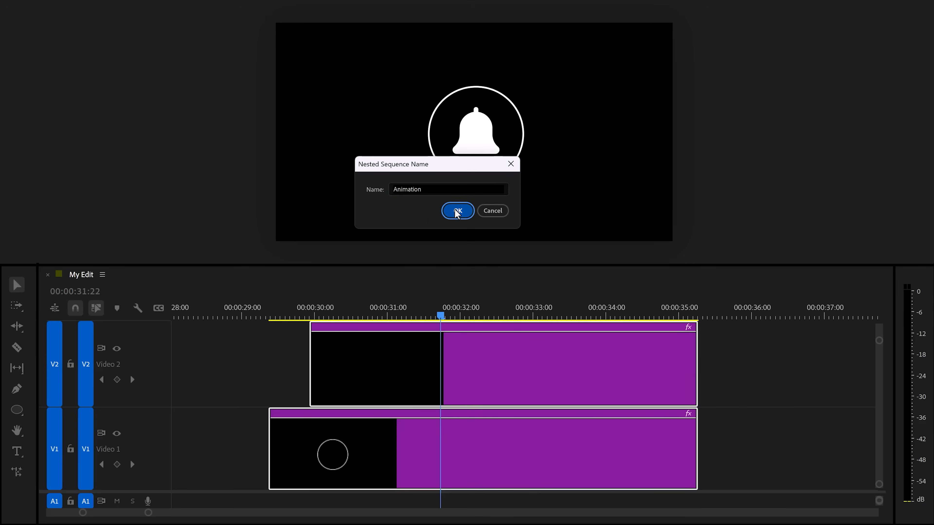
Confirm the nested sequence 'Animation' and keyframe its Transform scale to 0 with 294° rotation
left_click(457, 211)
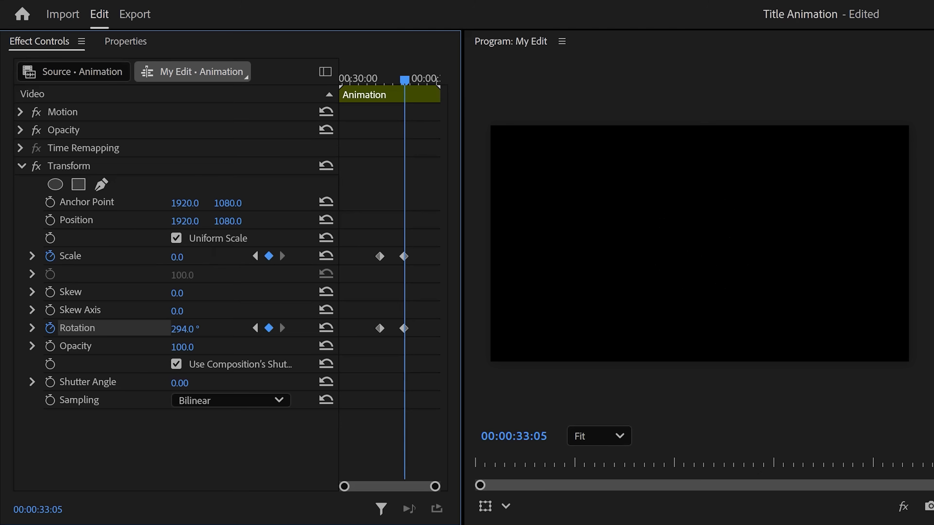
left_click(32, 256)
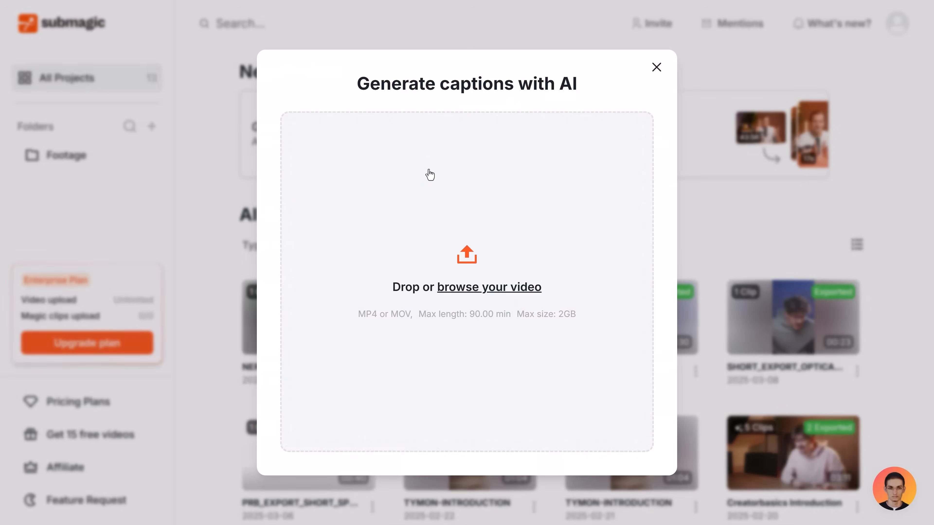
Upload the video, enable caption translation to Dutch, and generate the captions
left_click(489, 287)
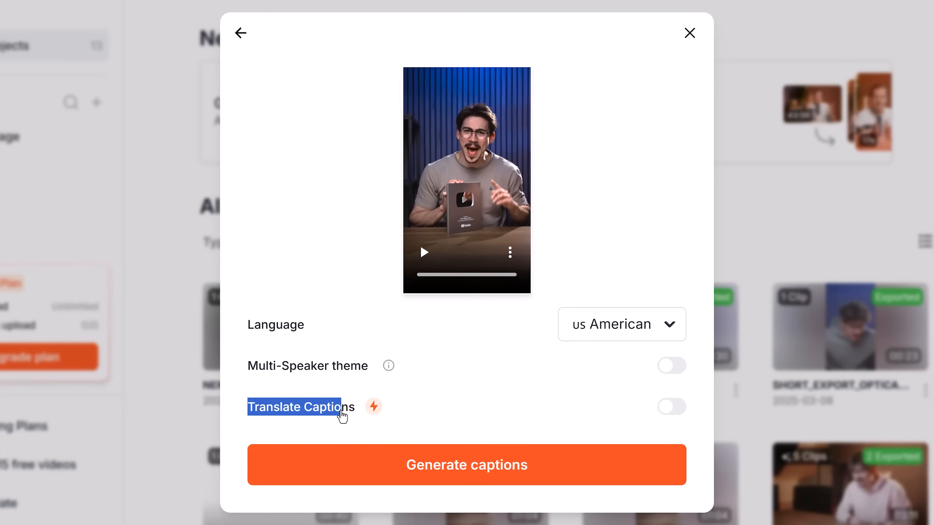
left_click(671, 407)
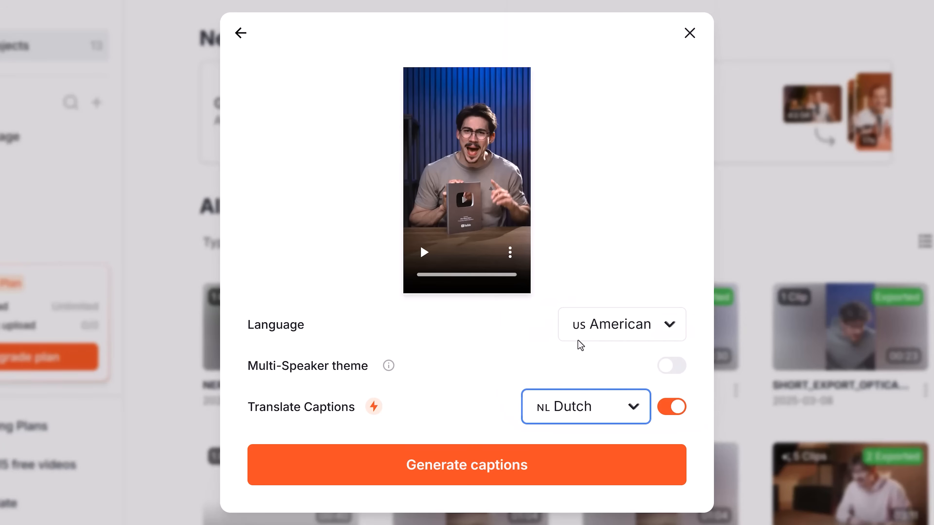
left_click(467, 465)
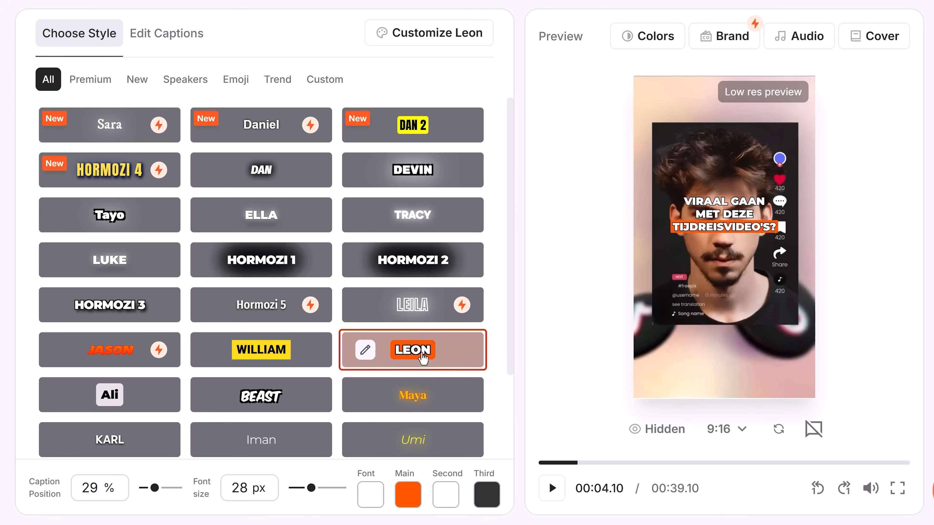
mouse_move(375, 356)
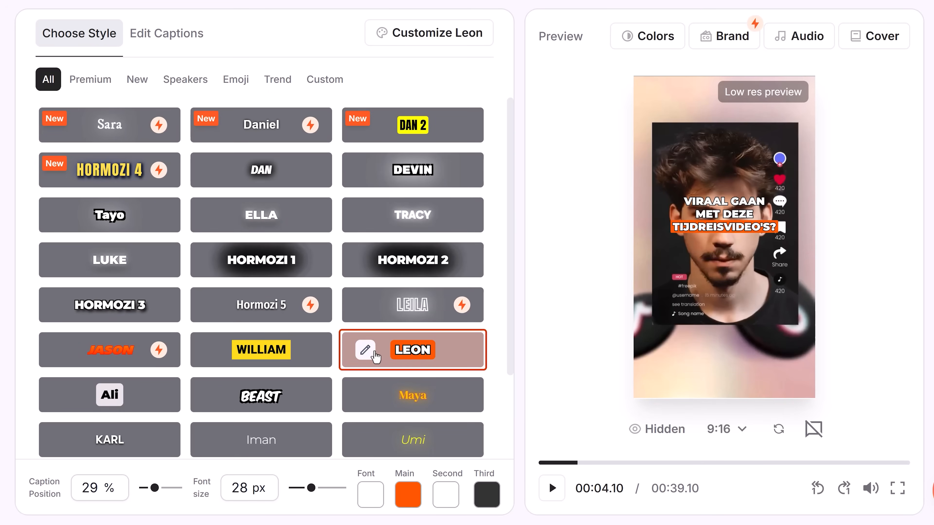
Customise the Leon style and drag Position Y to 68% so captions sit lower
left_click(365, 351)
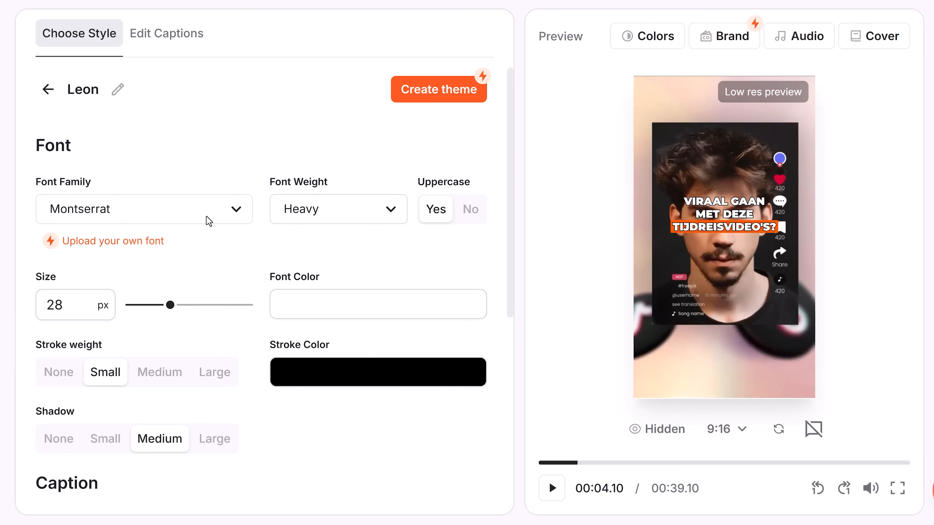
scroll("down", 3)
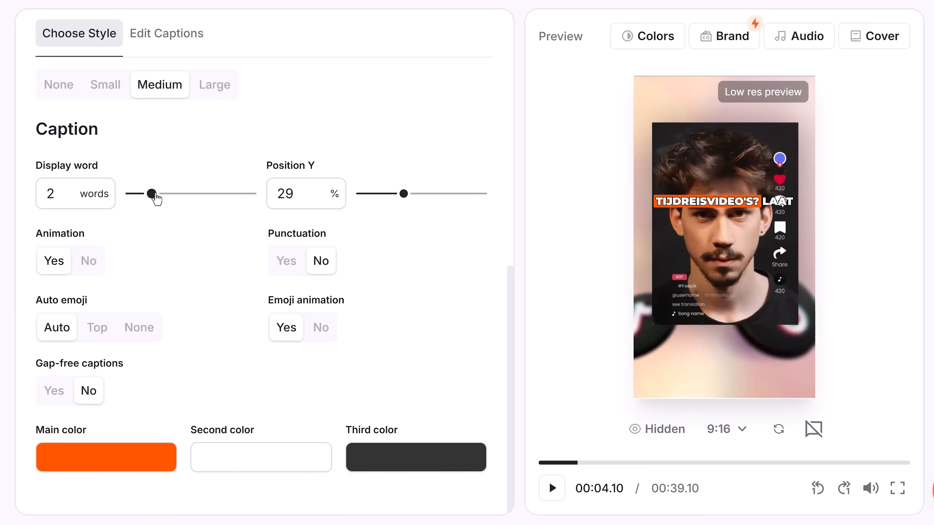
left_click_drag(403, 193, 454, 195)
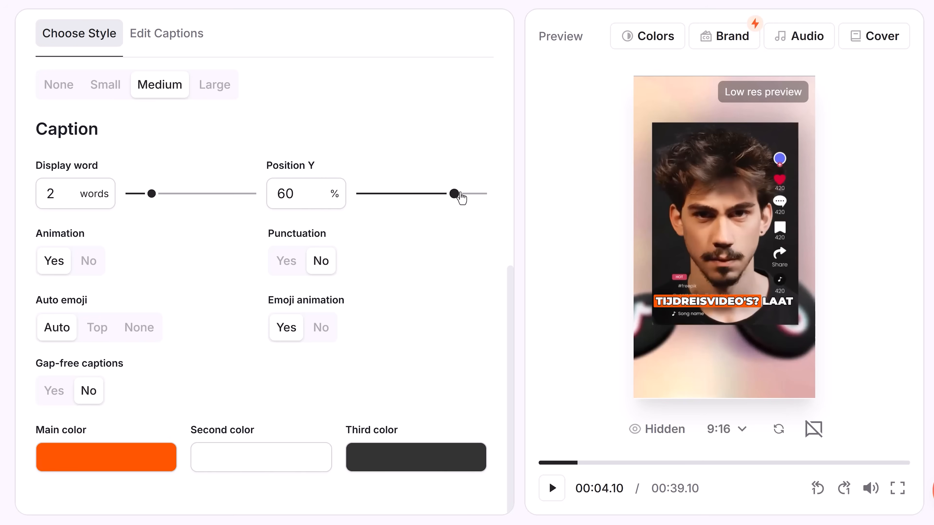
left_click_drag(454, 193, 467, 193)
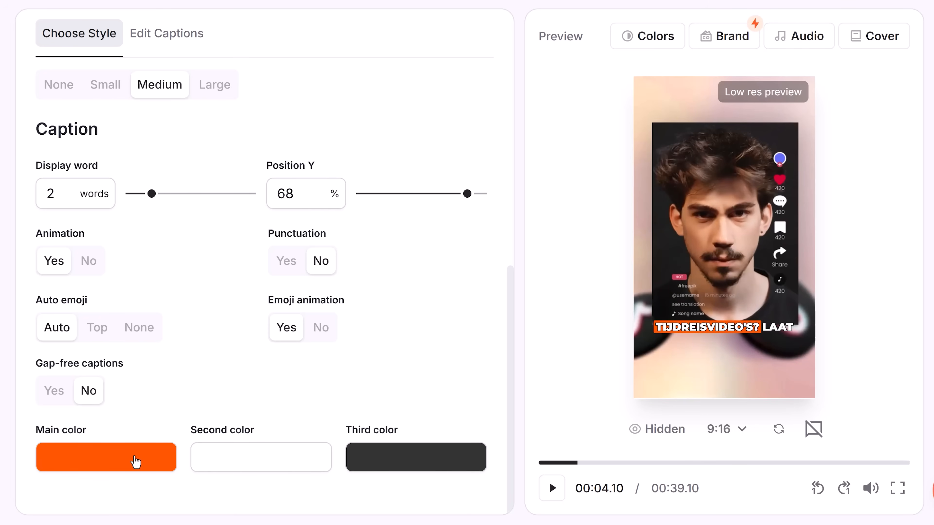
mouse_move(472, 137)
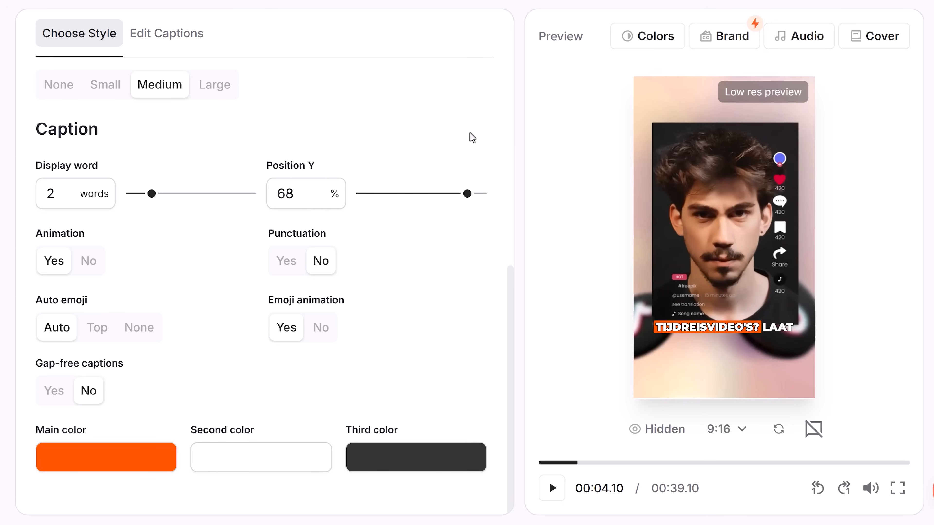
left_click(166, 32)
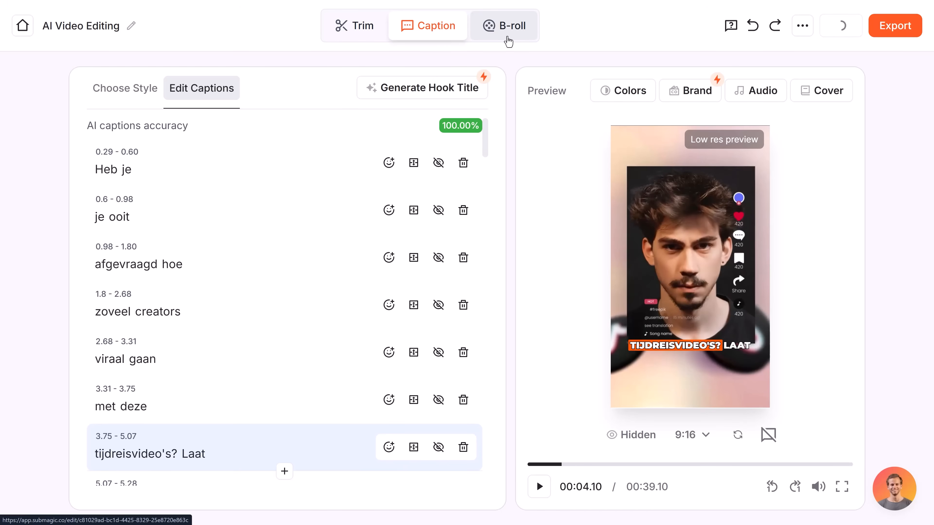
Browse the B-roll stock videos, then return to the dashboard's Get viral clips tool
left_click(504, 24)
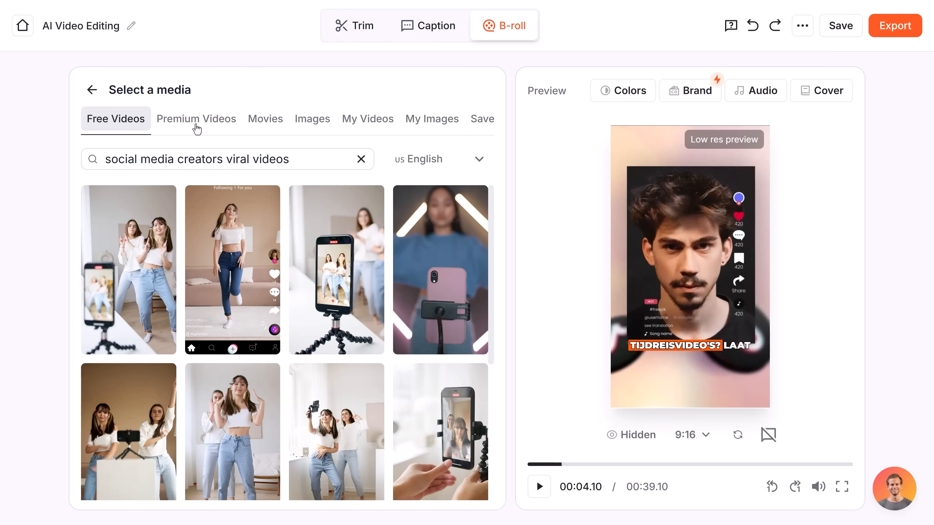
left_click(196, 119)
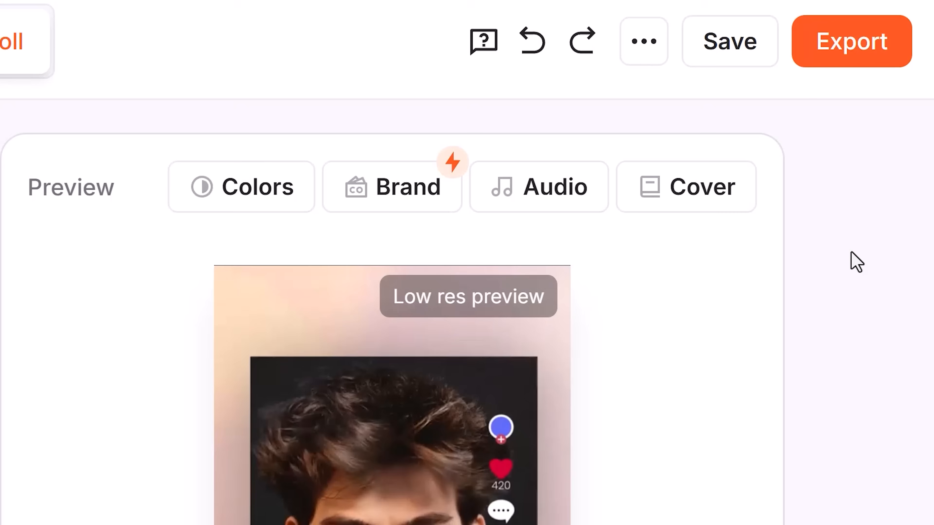
left_click(851, 40)
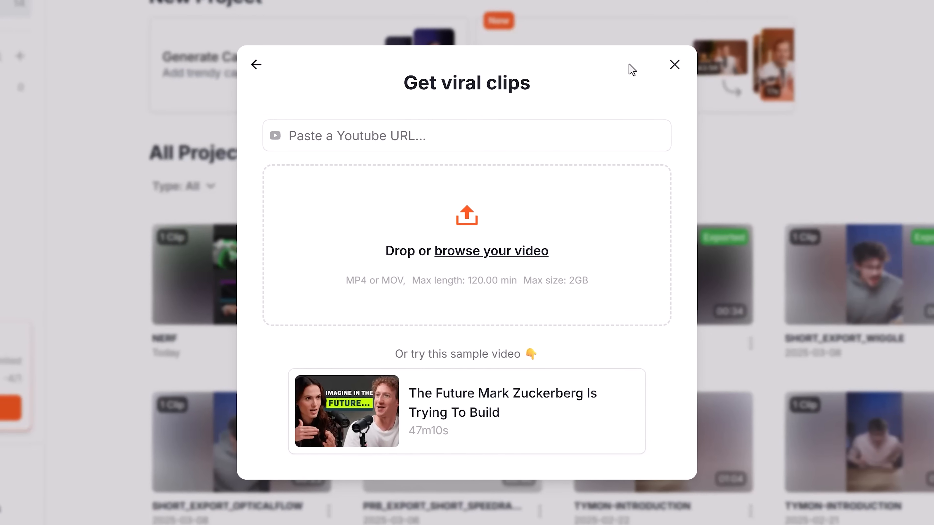
Close the viral clips window and open the Creatorbasics introduction project with its five clips
left_click(674, 65)
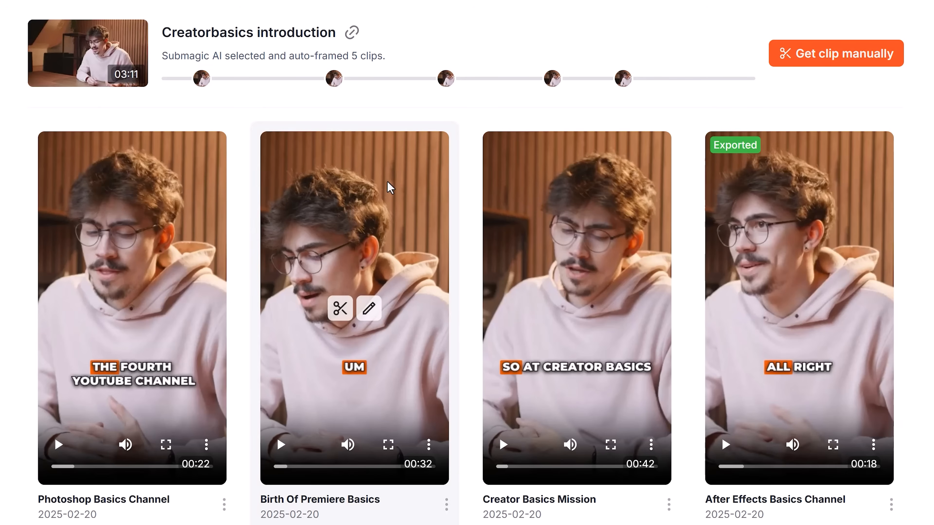
left_click(368, 308)
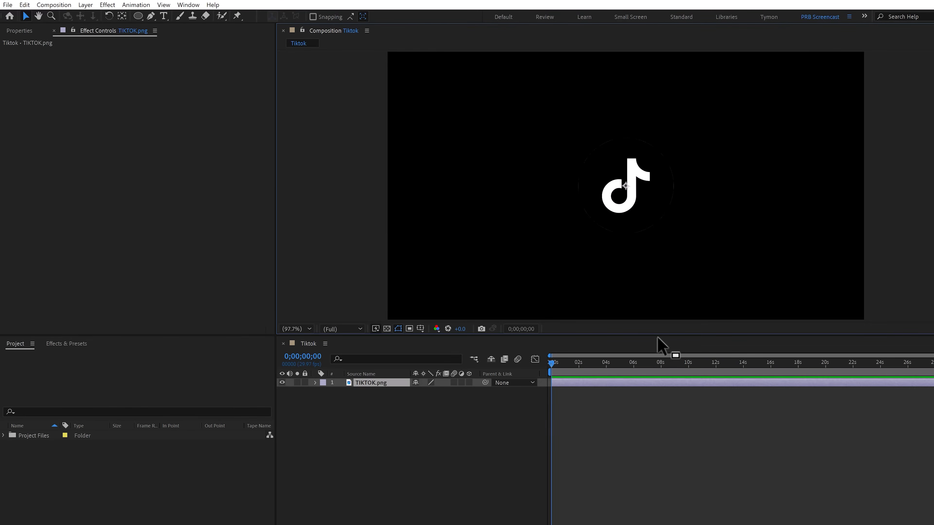
mouse_move(359, 176)
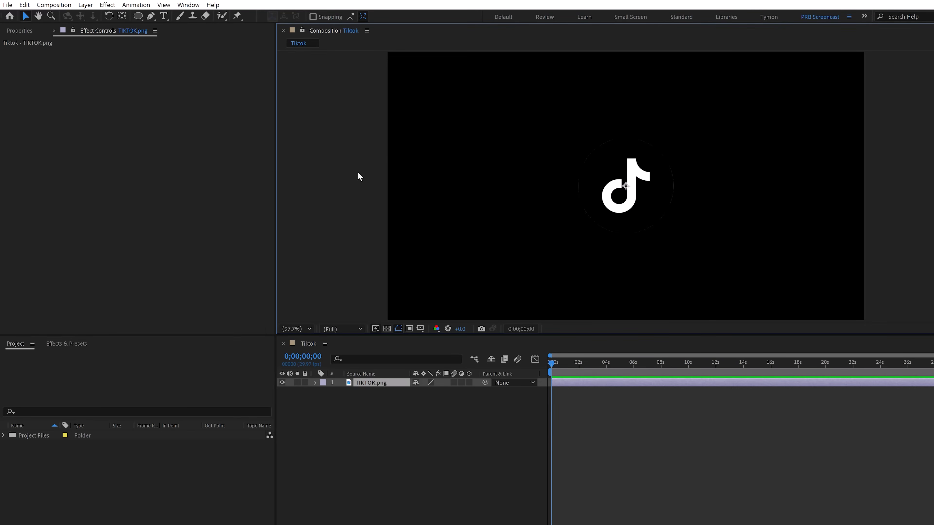
Download the TikTok icon PNG and pick the Ellipse Tool for a circle around the logo
left_click(674, 186)
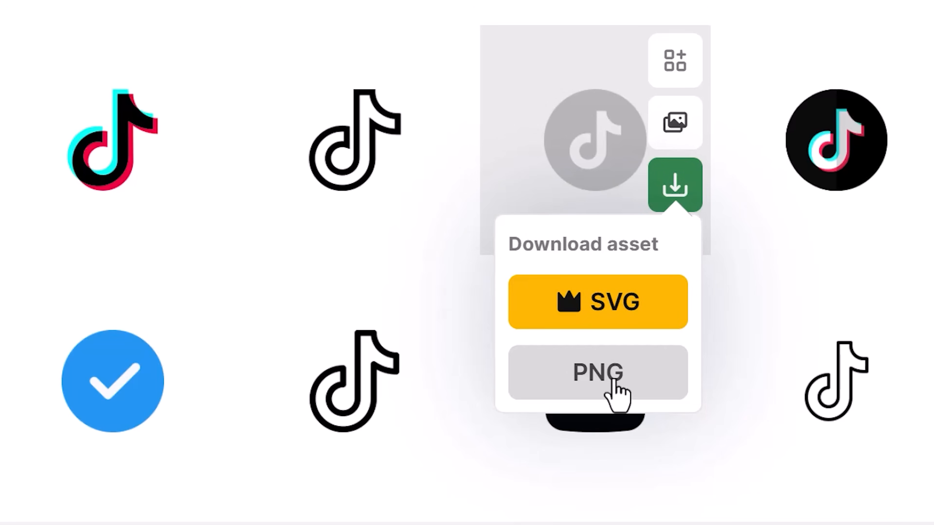
left_click(597, 373)
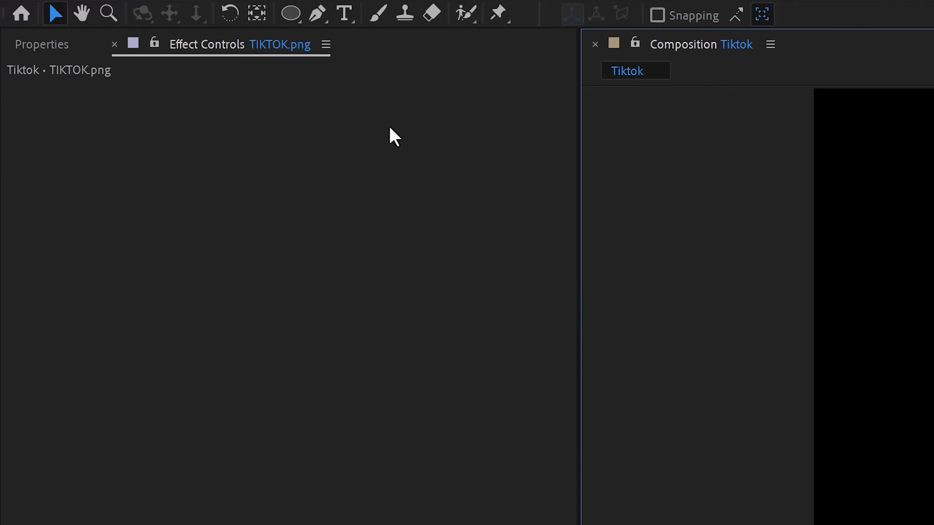
left_click(290, 13)
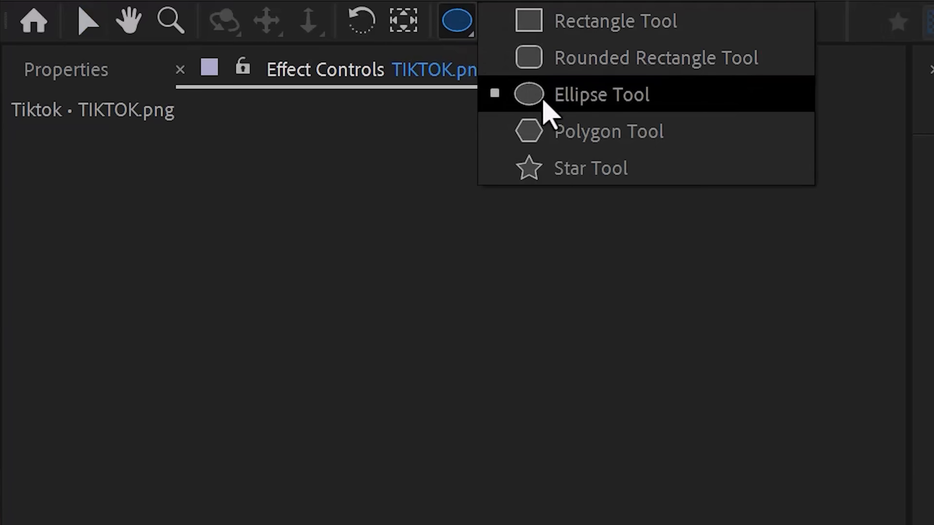
left_click(601, 94)
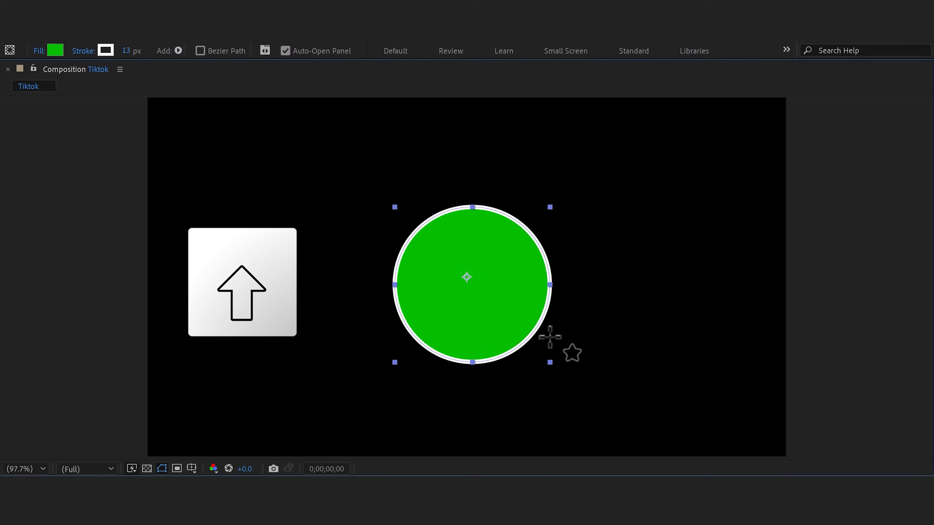
Remove the circle's outline, set its fill to white so it forms a ring, and reorder the layer
left_click(105, 50)
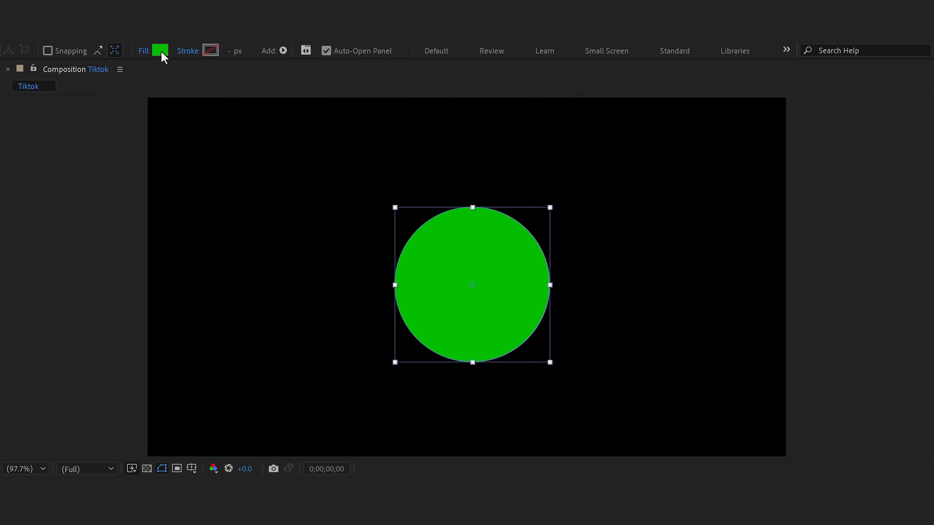
left_click(161, 51)
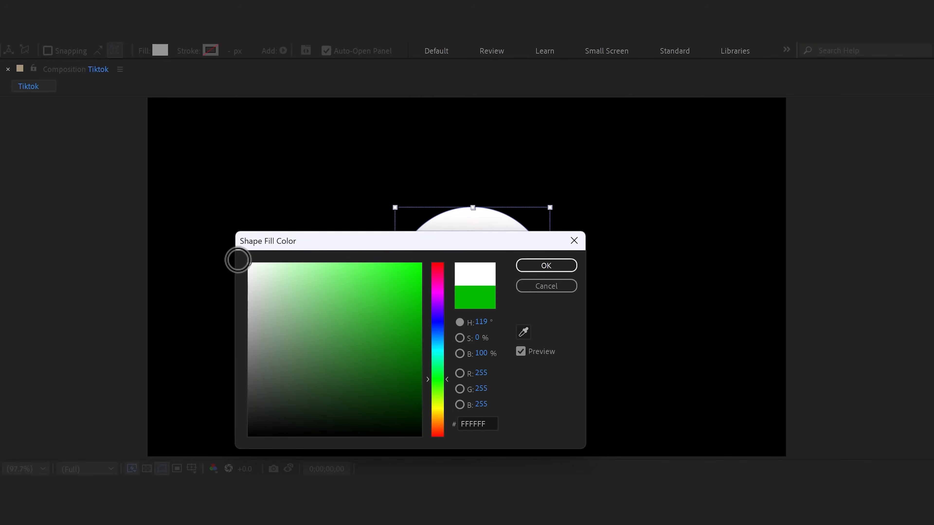
left_click(545, 265)
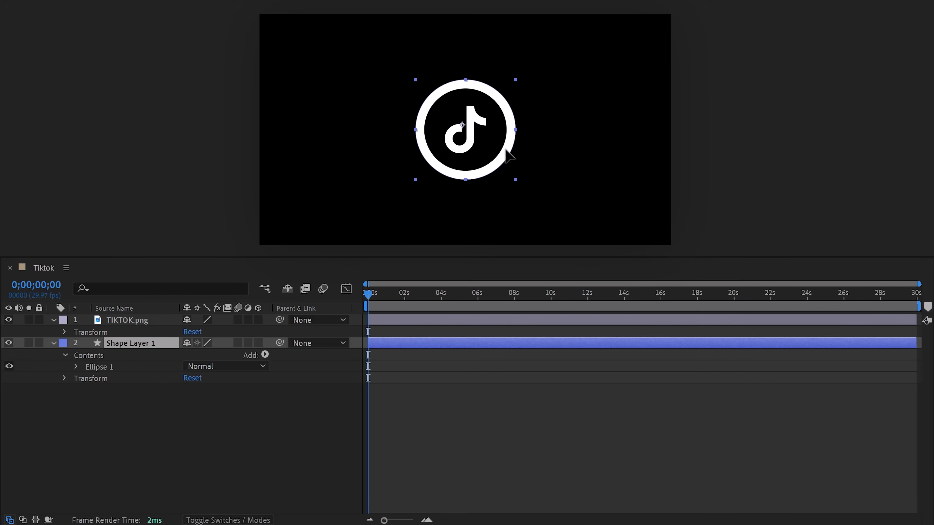
double_click(132, 342)
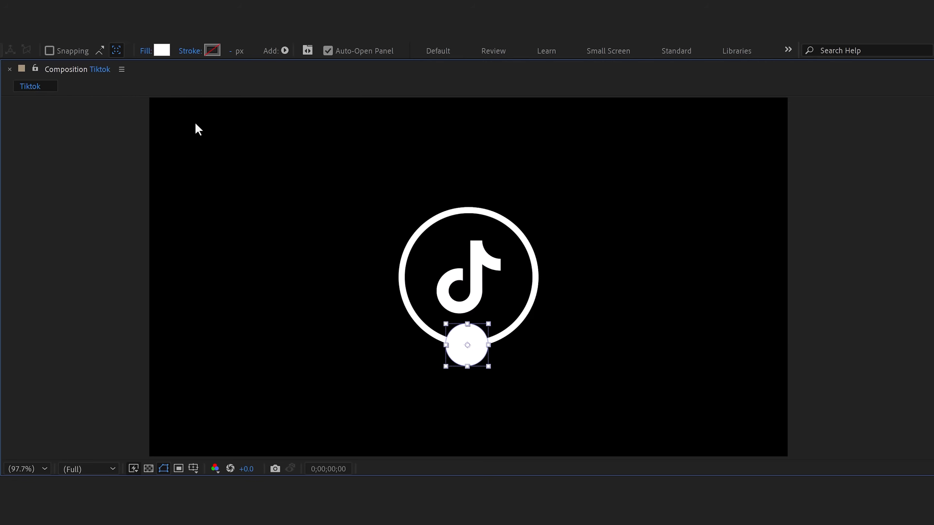
Give the small ellipse a red Fill and a white 13 px Stroke
left_click(161, 50)
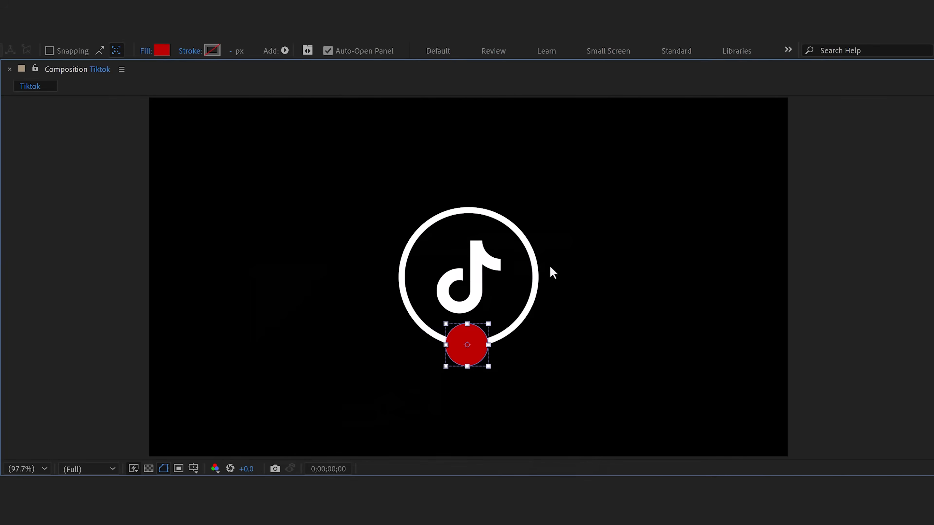
left_click(212, 50)
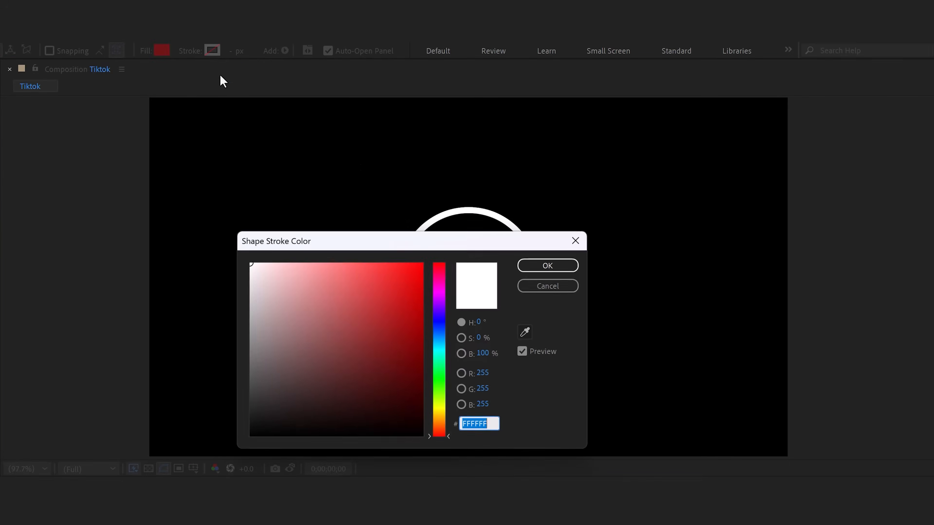
left_click(547, 265)
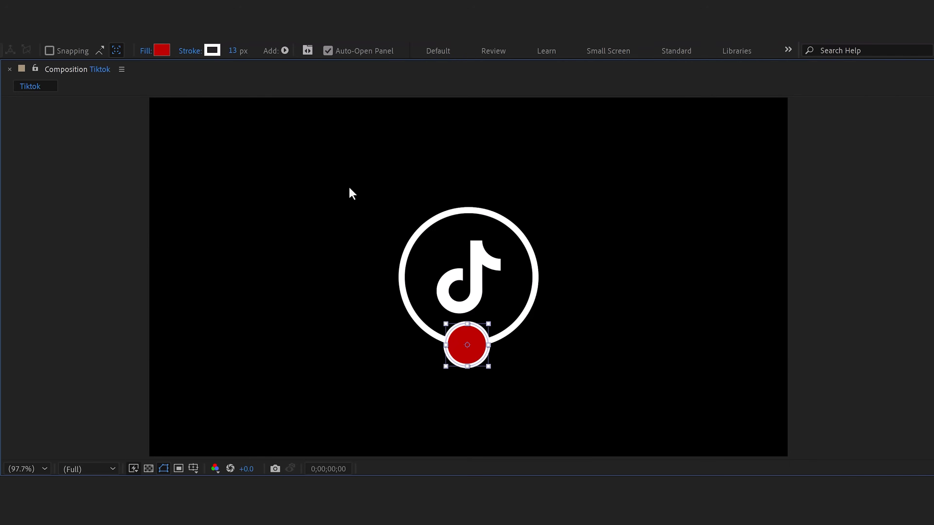
Draw a white vertical bar over the red circle with the Pen Tool, fill off
left_click_drag(244, 51, 230, 50)
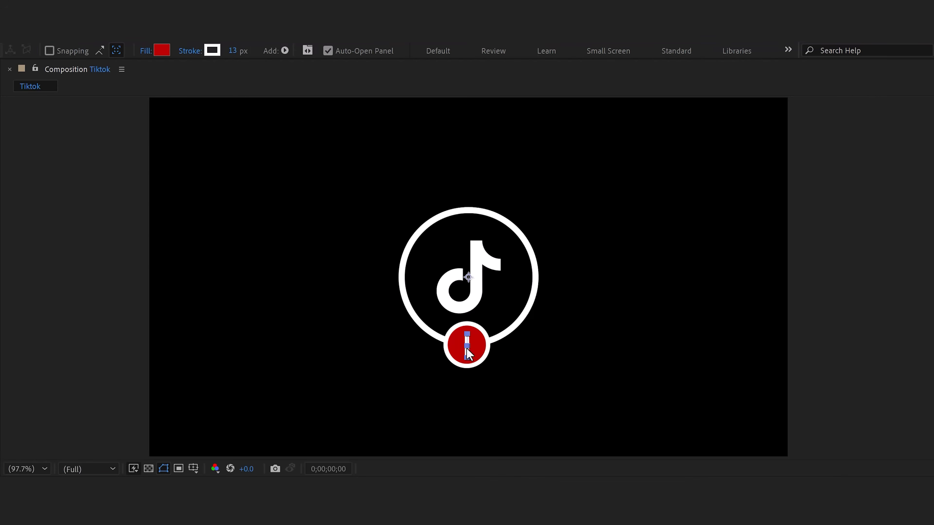
mouse_move(145, 57)
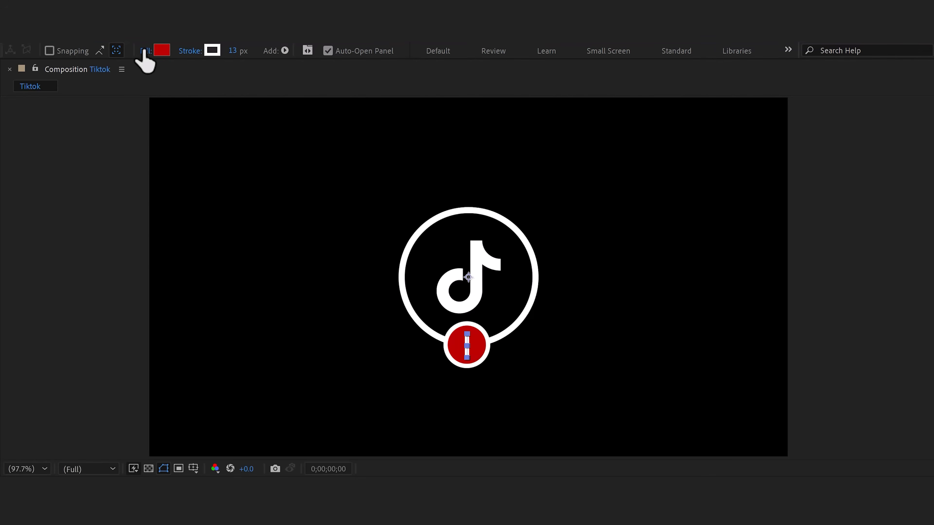
left_click(162, 50)
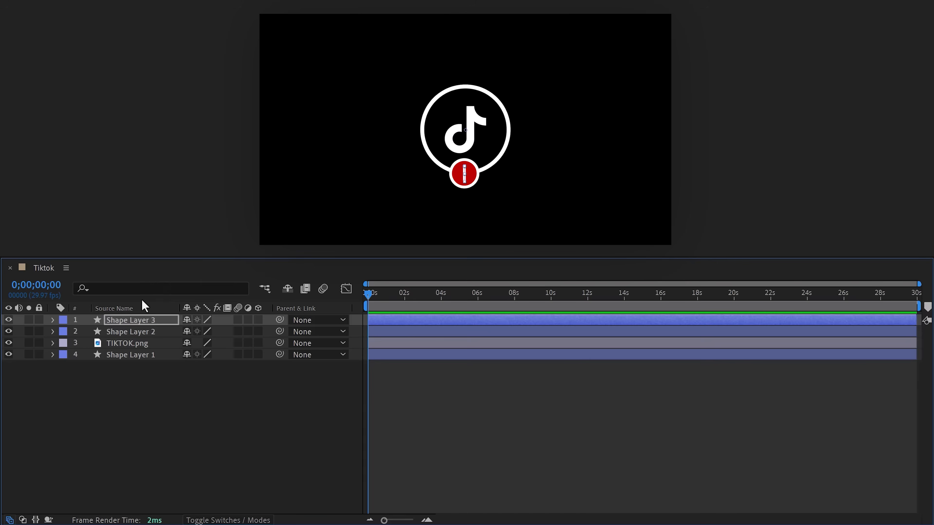
Duplicate the vertical line, rotate the copy 90° and name it 'Horizontal Line'
left_click(142, 400)
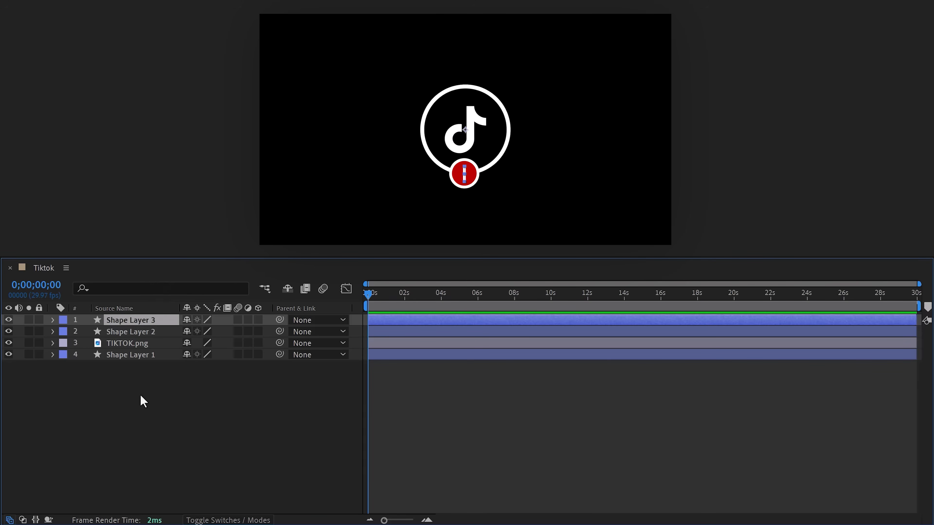
key("ctrl+d")
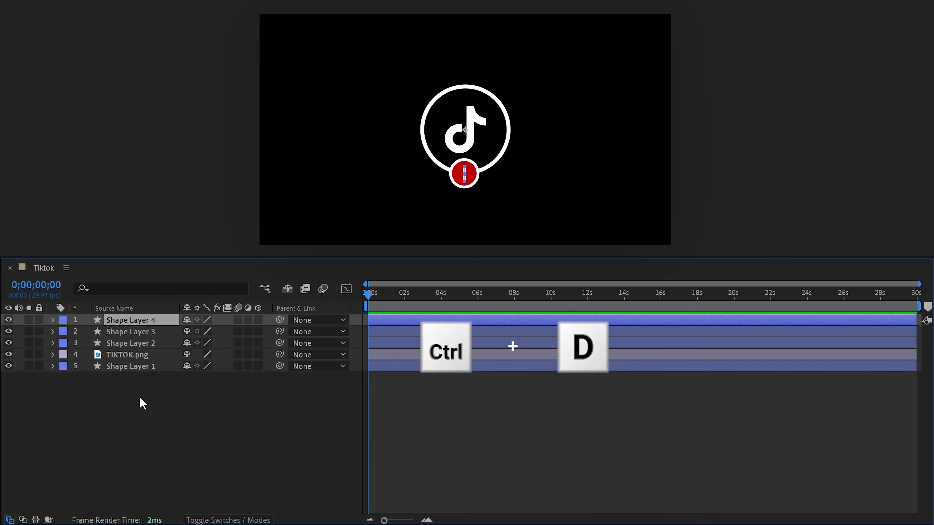
key("r")
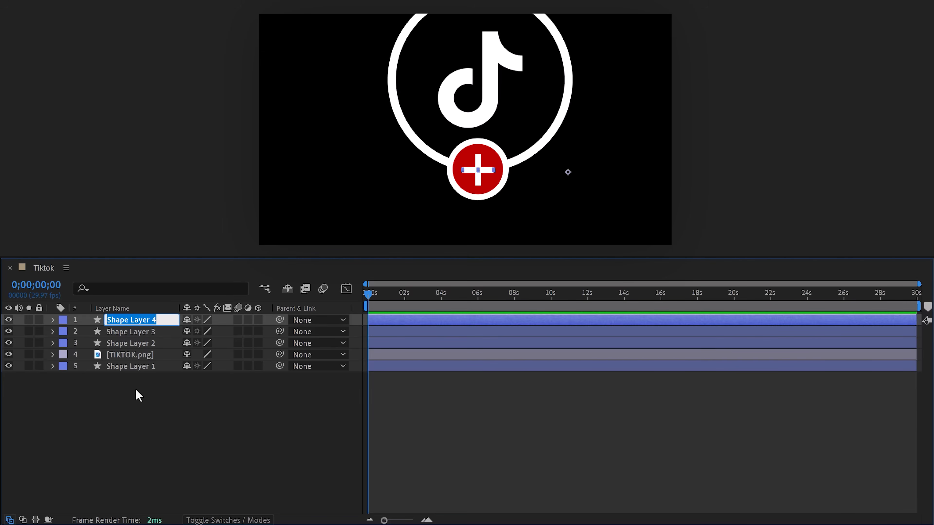
type("Horizontal Line")
left_click(142, 331)
type("Vertical Line")
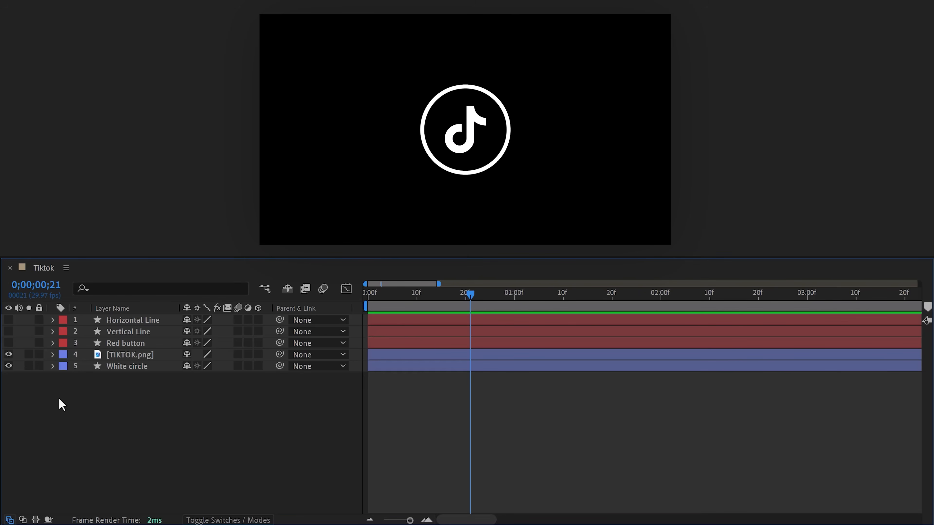
Keyframe White circle Scale from 0% at frame 2 to 90.3% at frame 21 with Easy Ease
left_click(127, 366)
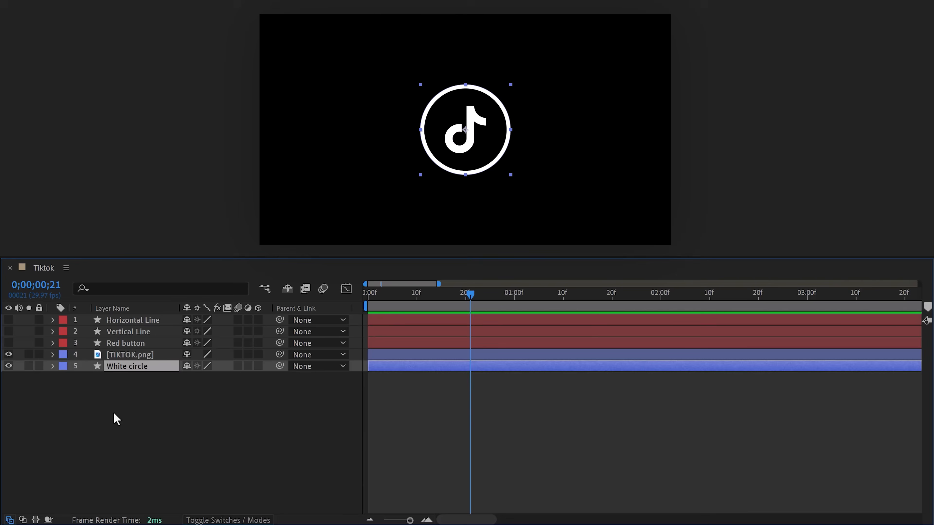
left_click(52, 366)
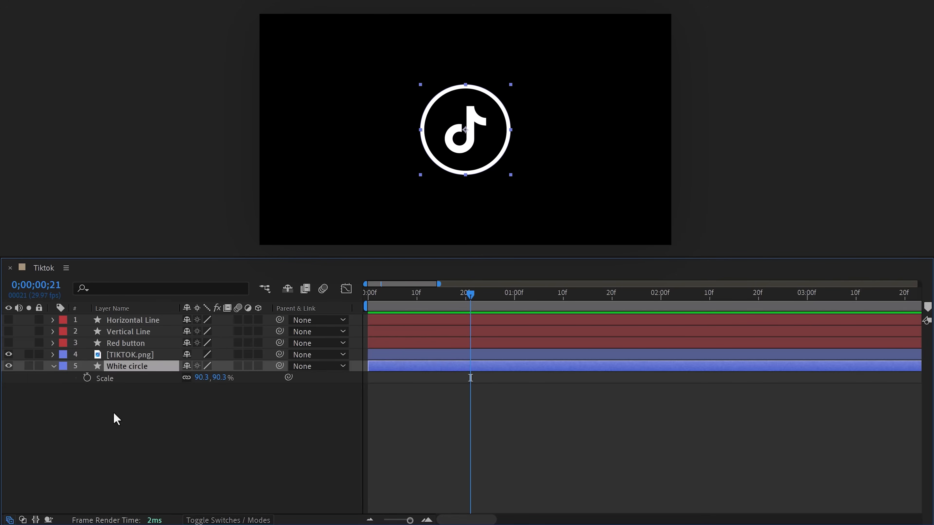
left_click(87, 377)
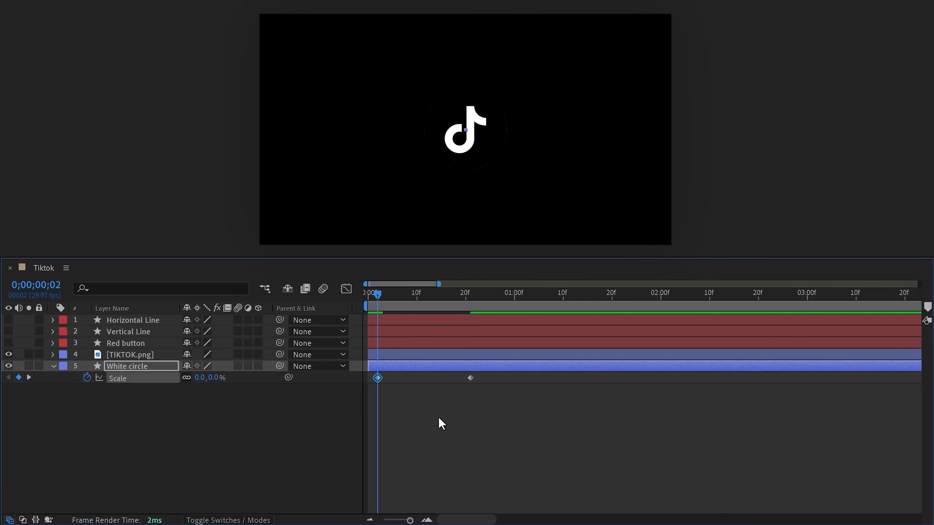
key("f9")
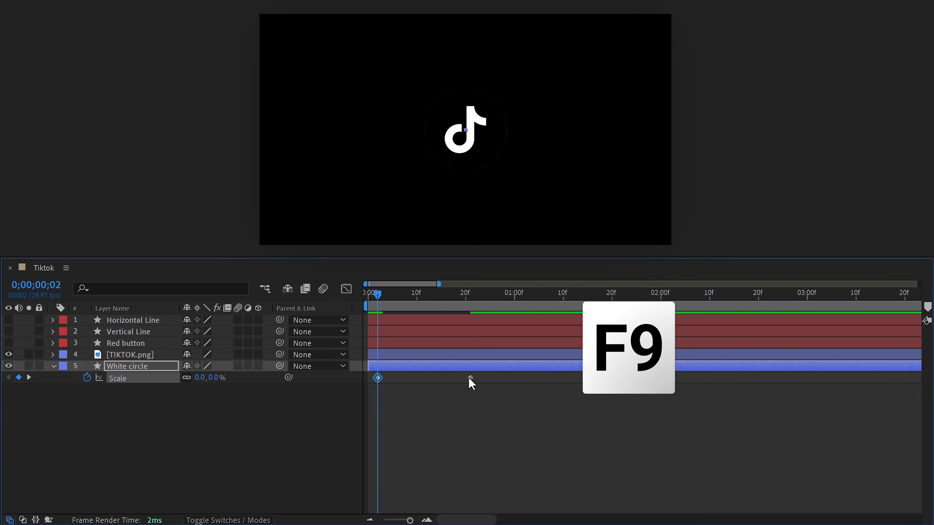
key("f9")
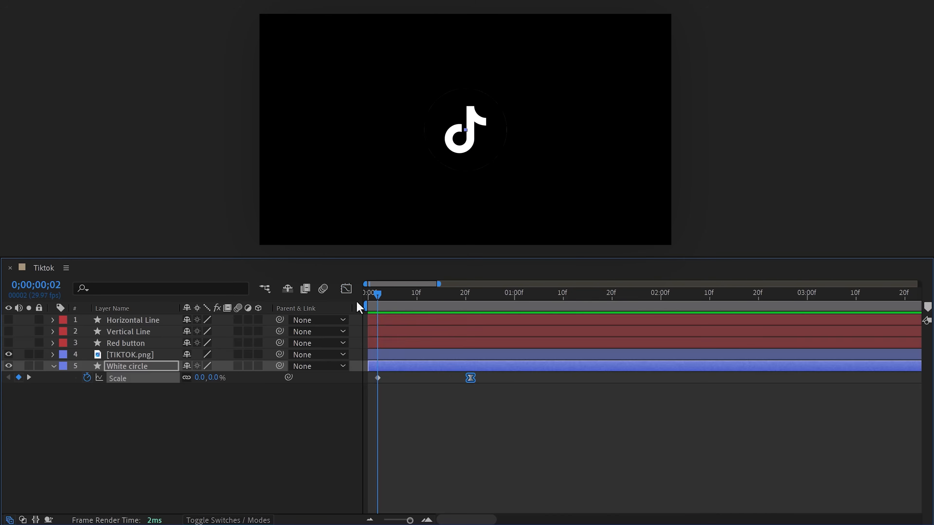
left_click(345, 289)
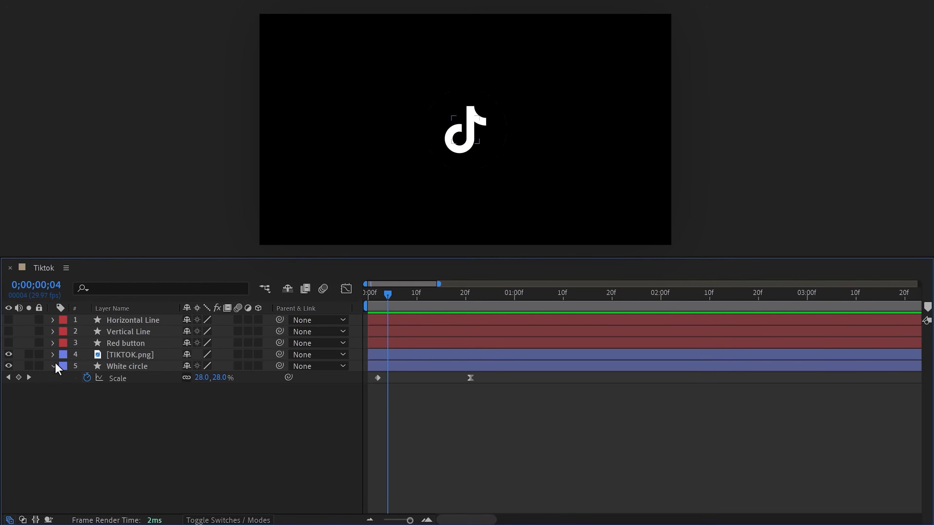
Keyframe TIKTOK.png Scale and Rotation between 15f and 28f with Easy Ease
left_click(53, 354)
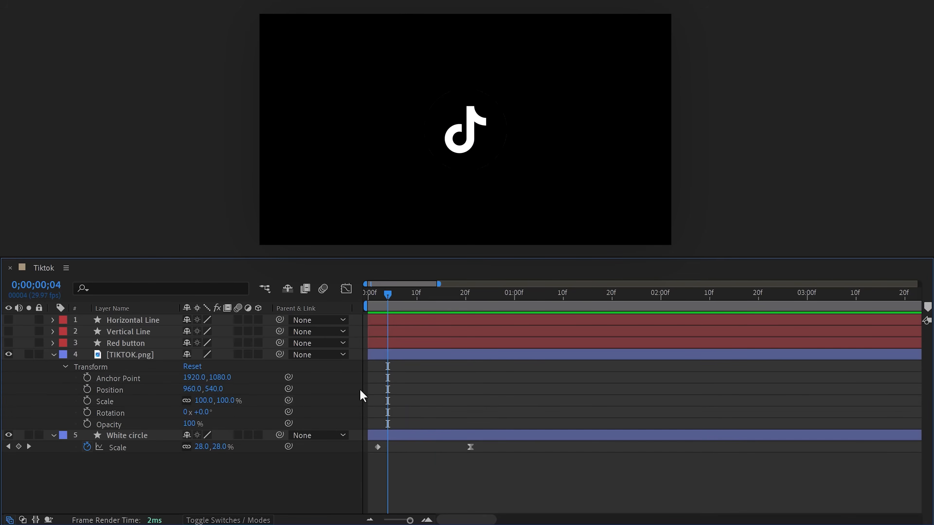
left_click_drag(387, 292, 504, 292)
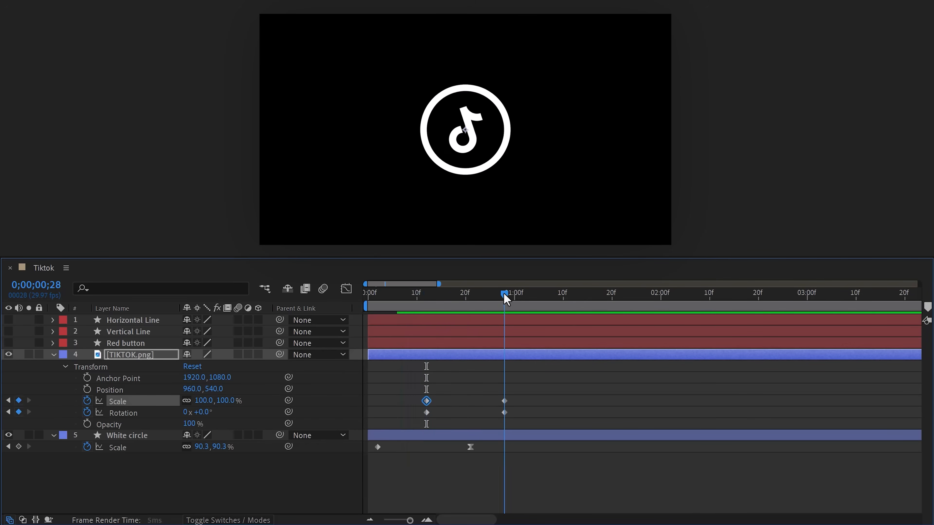
key("f9")
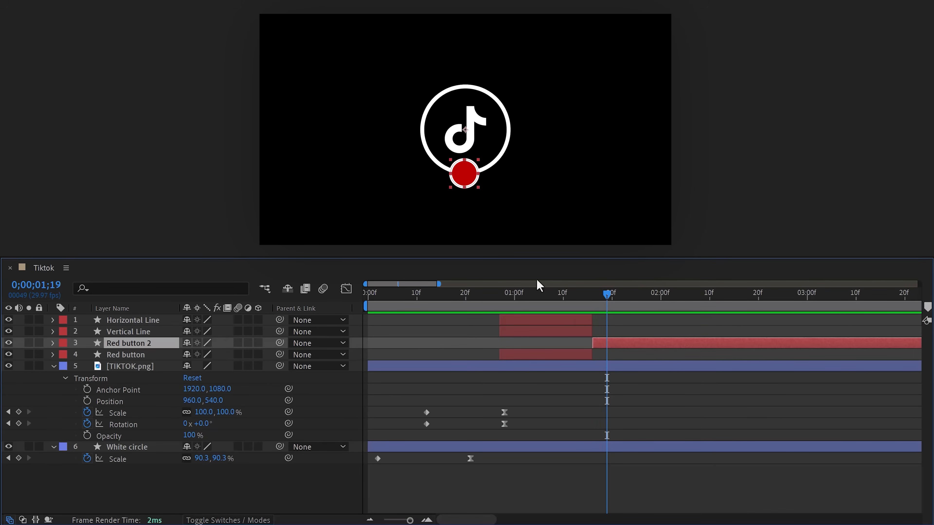
Turn Red button 2's fill green and draw a white check mark with the Pen tool
left_click(161, 50)
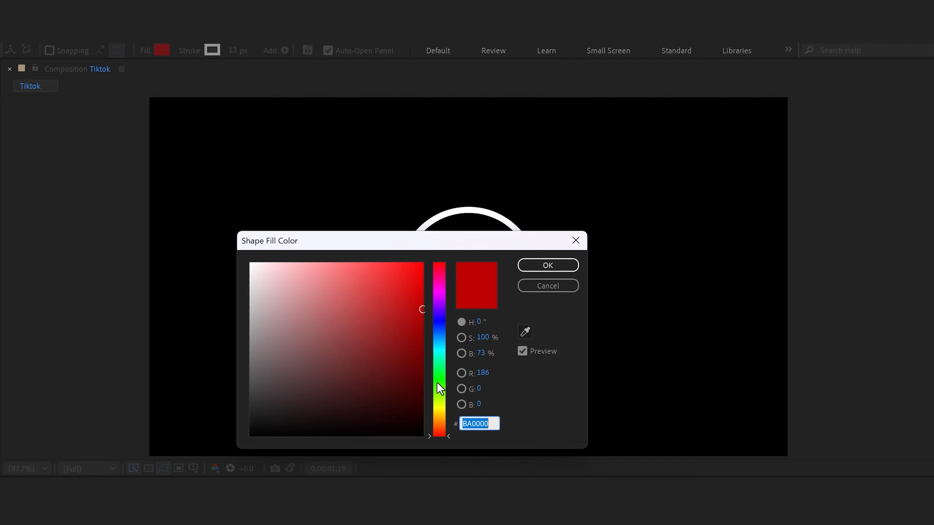
left_click(547, 265)
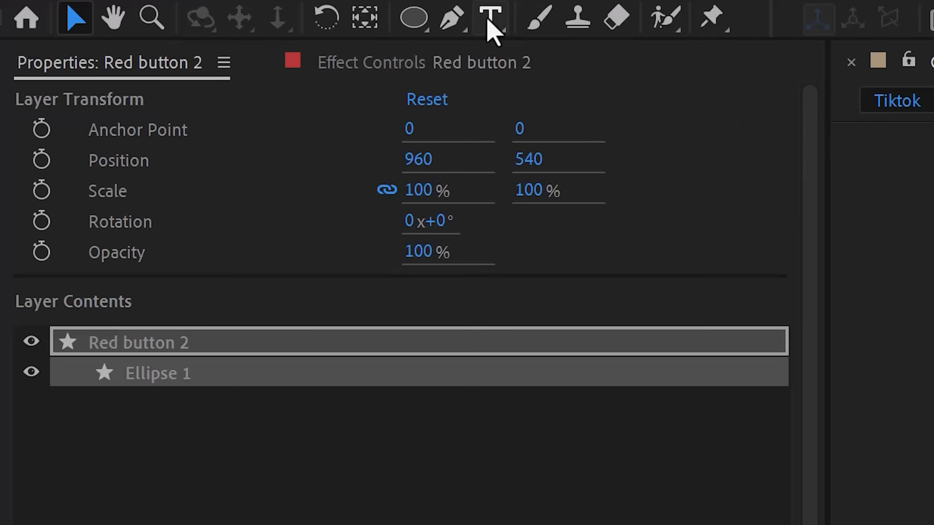
left_click(451, 18)
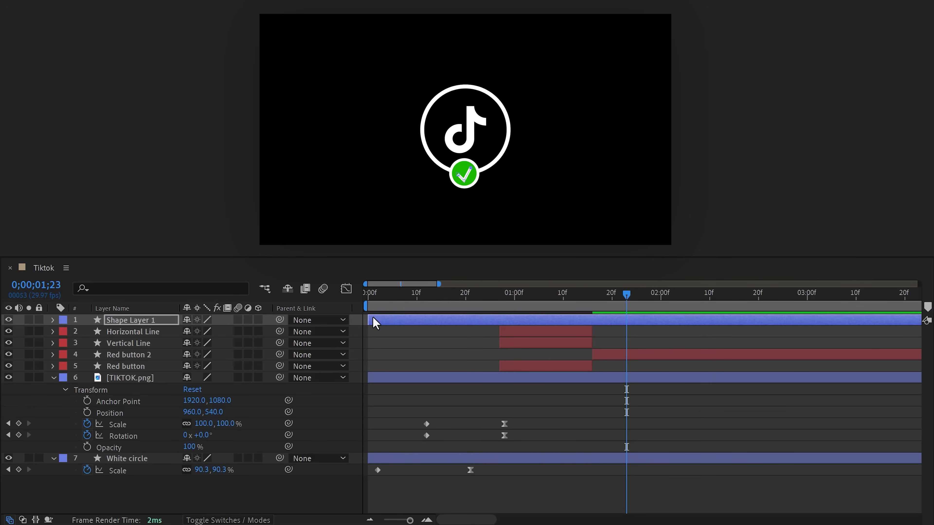
Align the check layer's start with the green button and scrub to review it
left_click_drag(375, 320, 590, 320)
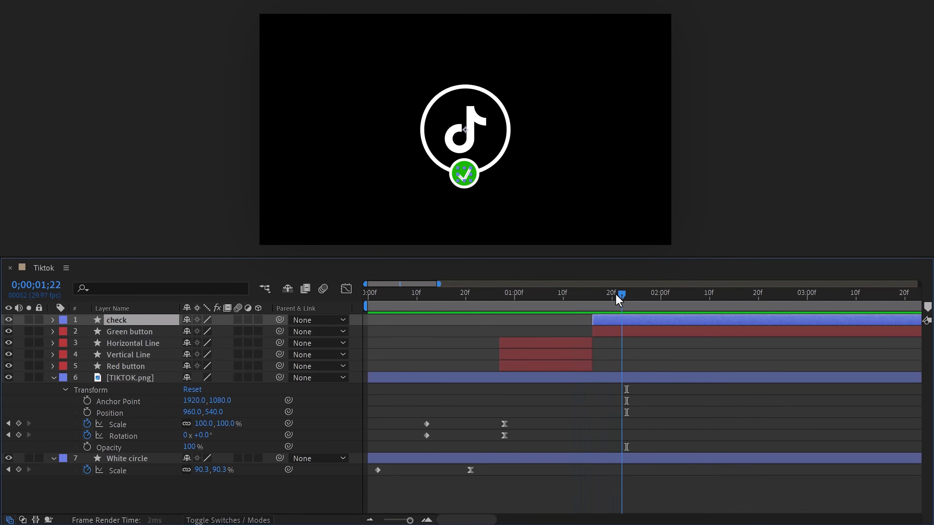
left_click_drag(621, 295, 611, 294)
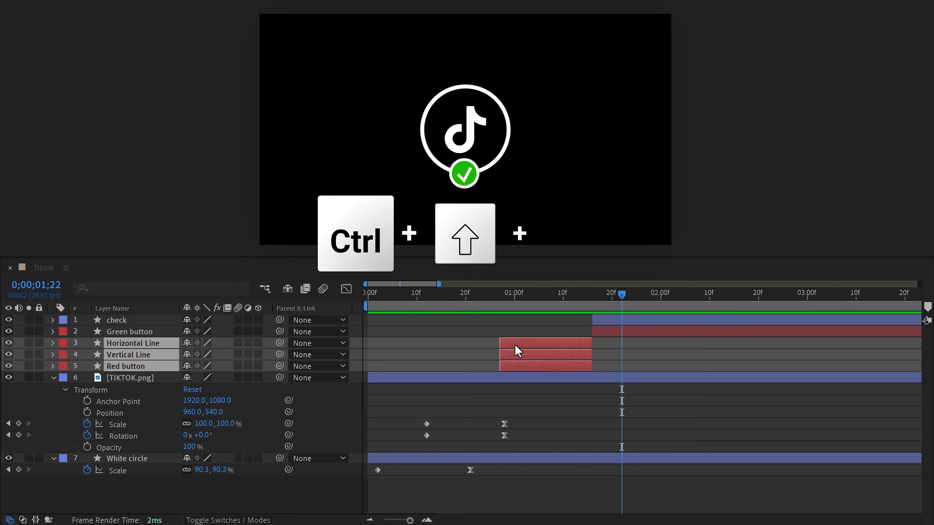
Precompose the plus-sign lines and red button as 'Red button'
key("ctrl+shift+c")
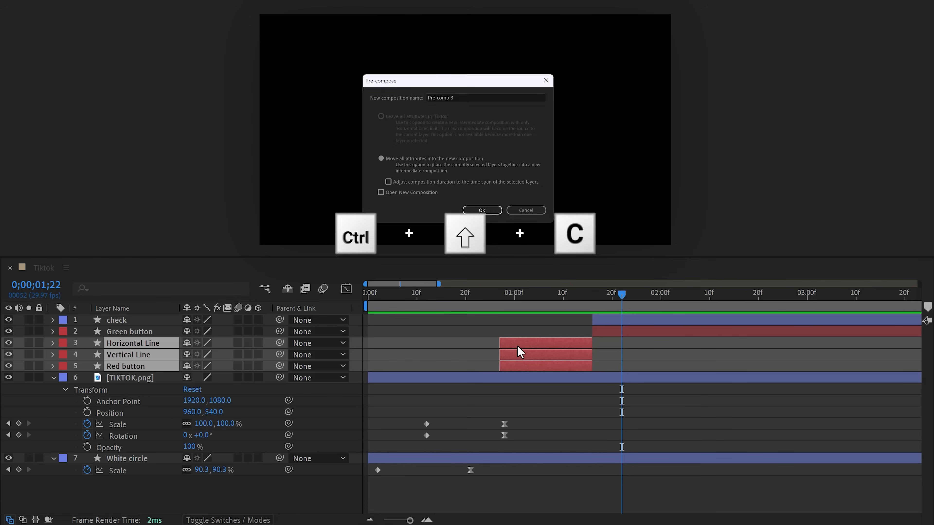
type("Red button")
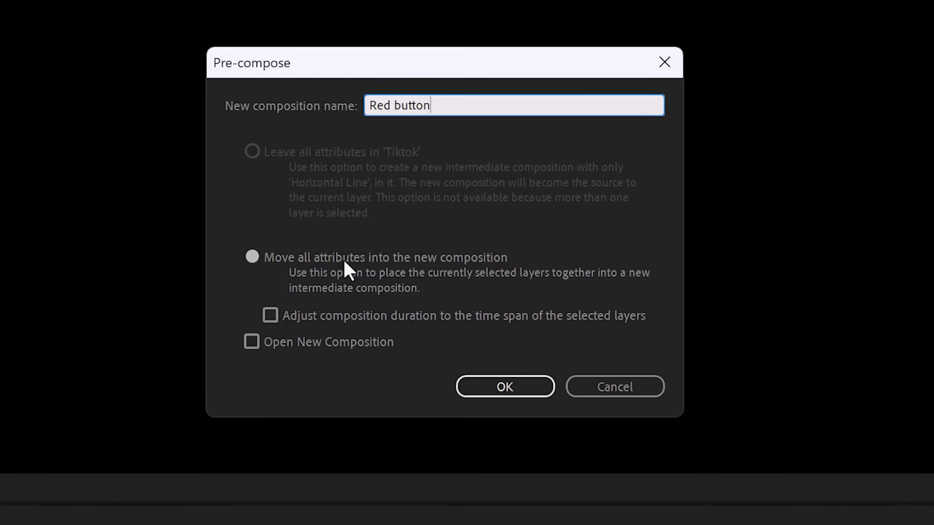
left_click(504, 387)
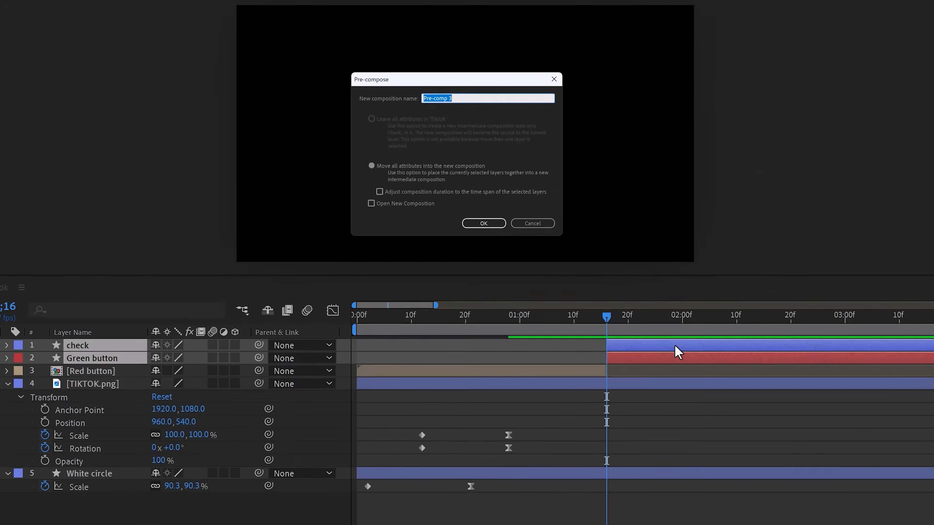
Precompose the check and green button as 'Green button'
type("Green button")
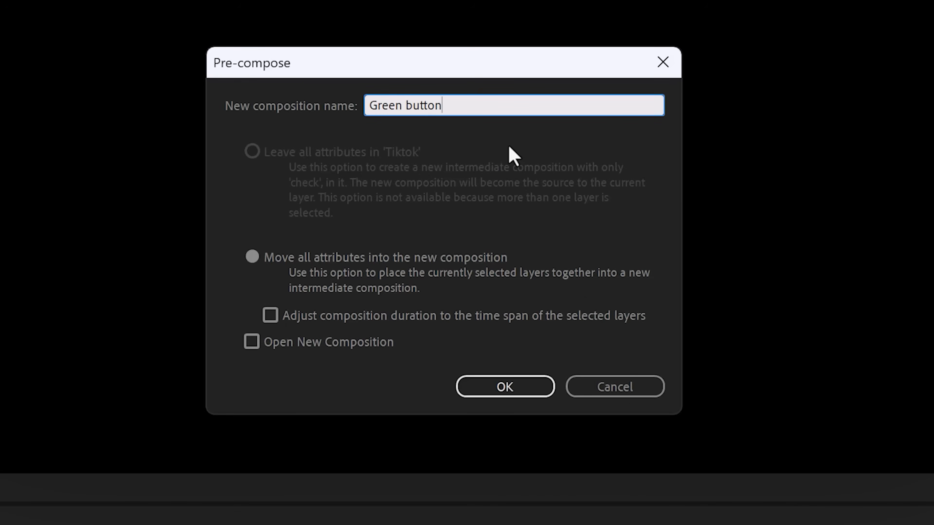
left_click(504, 387)
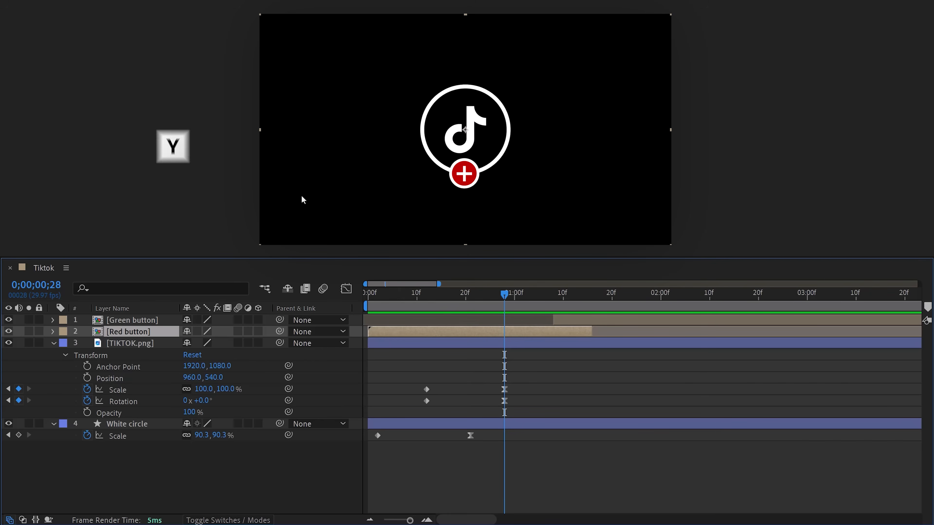
Drag the Red button precomp's out-point later so it overlaps Green button
key("y")
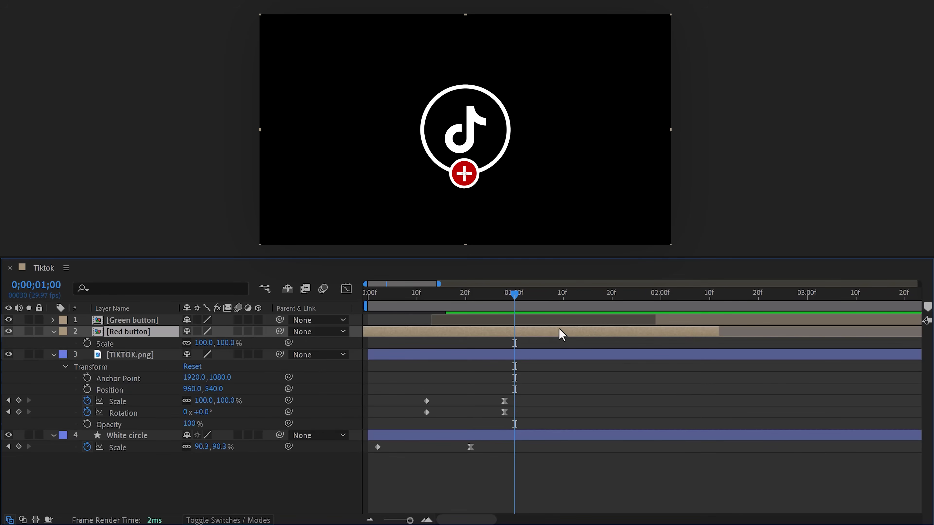
left_click_drag(515, 293, 538, 293)
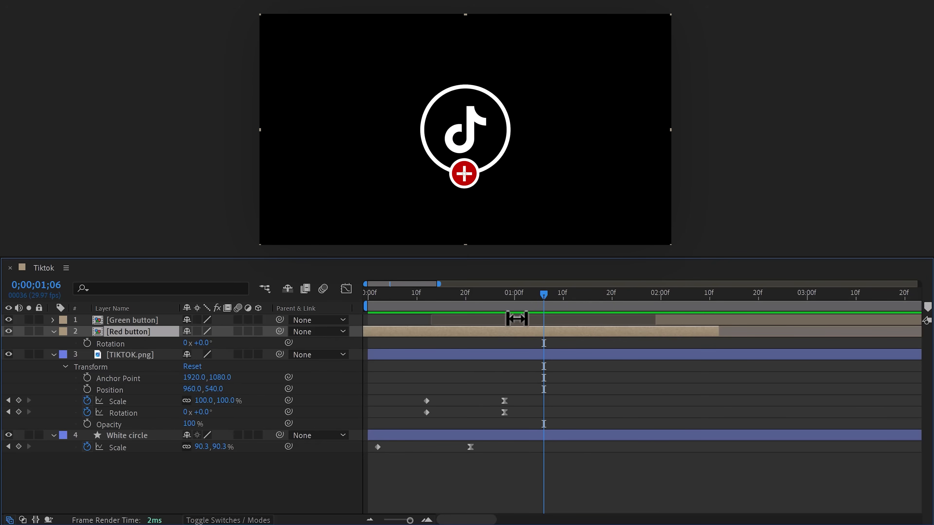
left_click(52, 320)
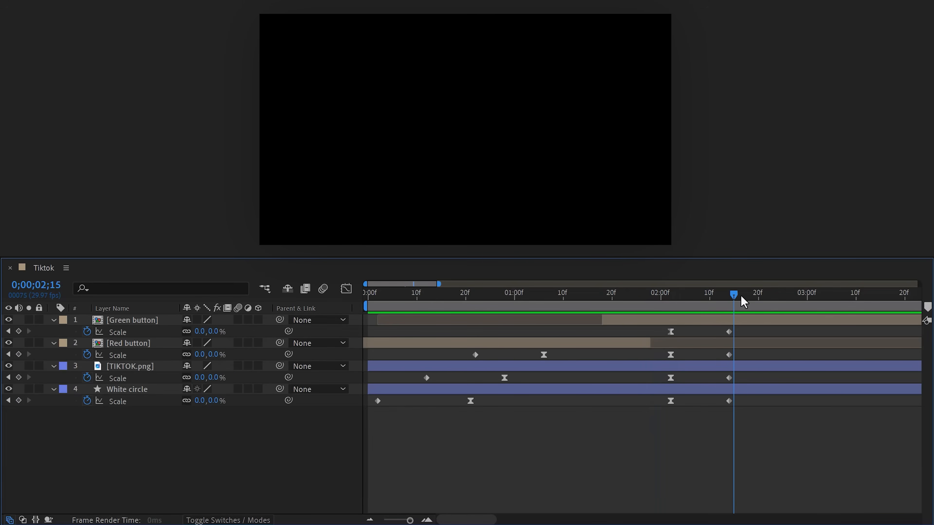
Scrub the timeline to check the green check appears before everything shrinks away
left_click_drag(734, 295, 744, 295)
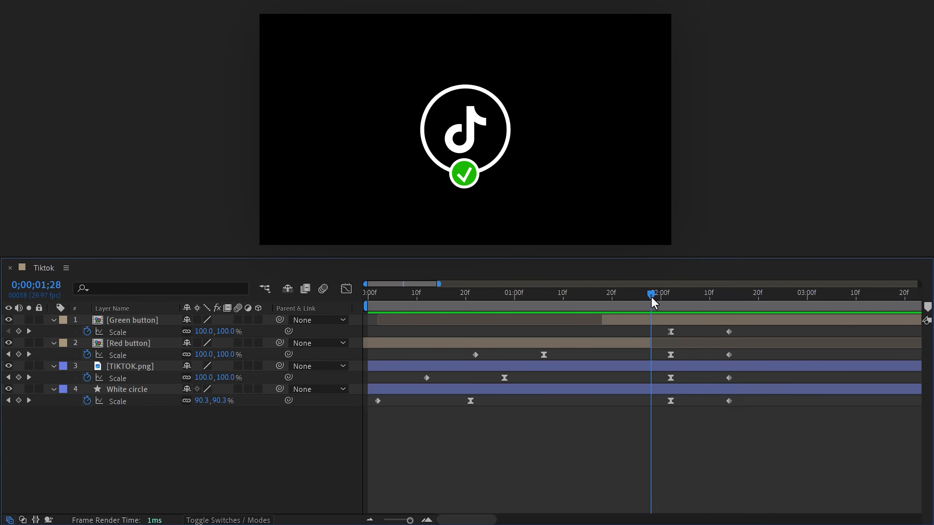
mouse_move(331, 350)
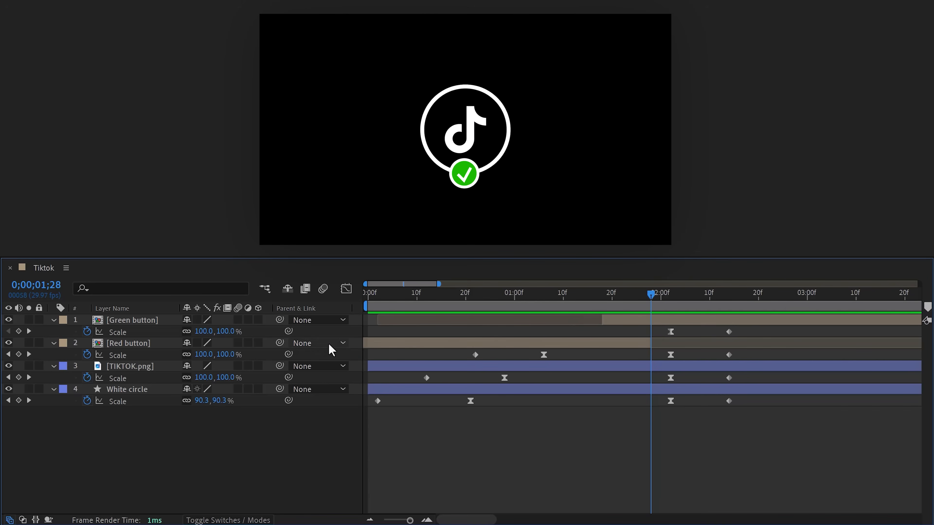